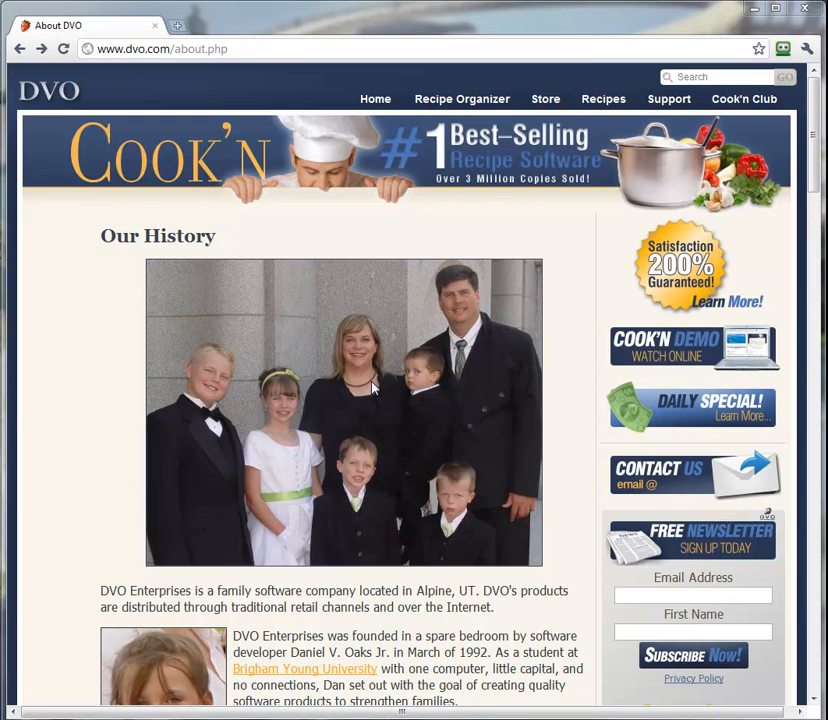
mouse_move(556, 534)
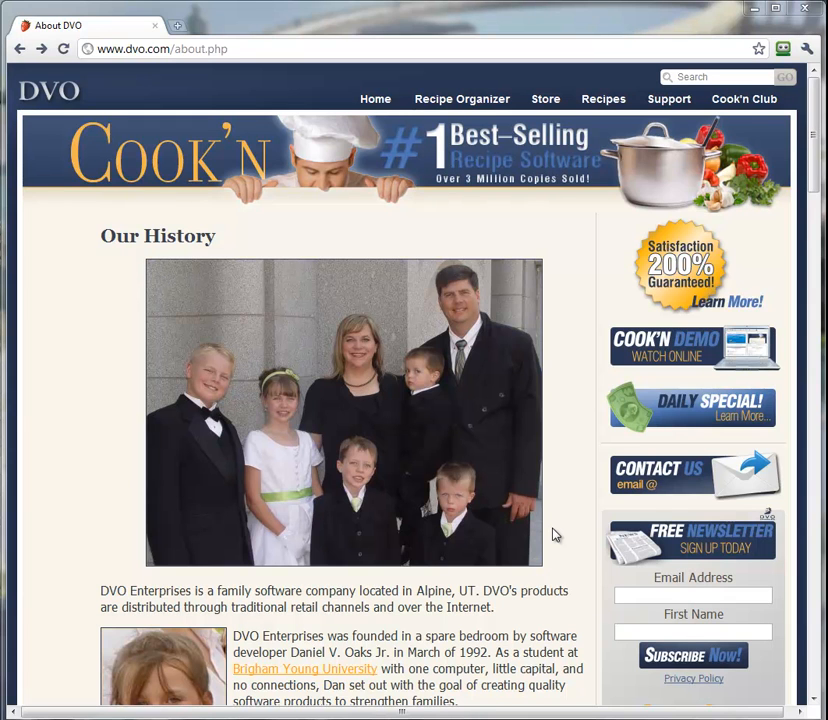
mouse_move(148, 166)
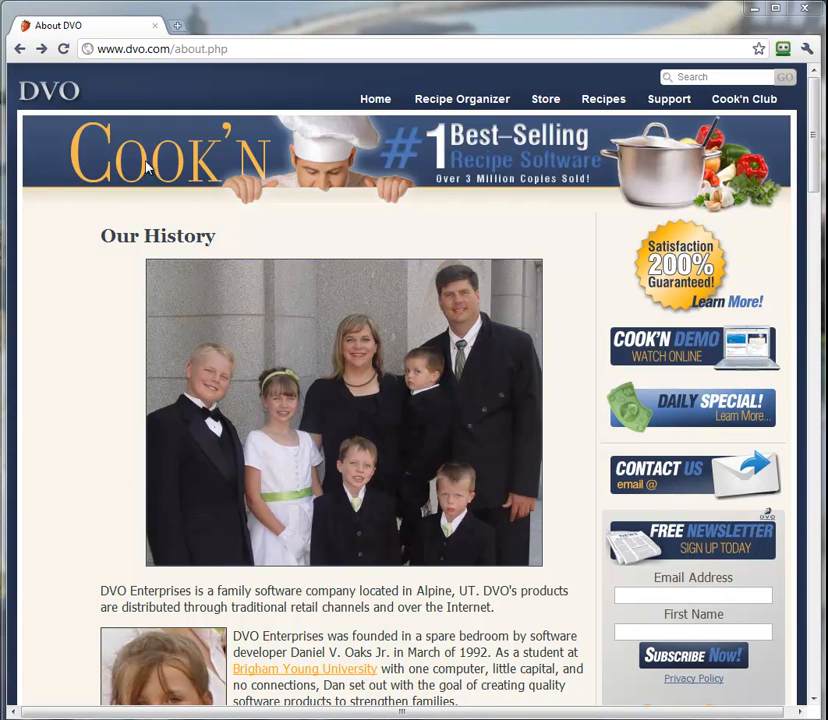
mouse_move(300, 239)
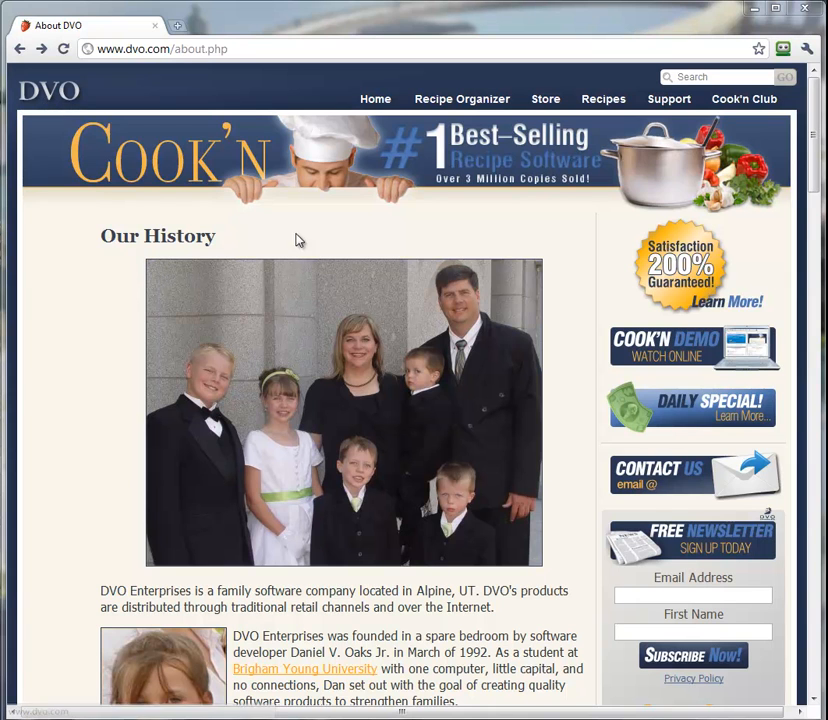
mouse_move(432, 262)
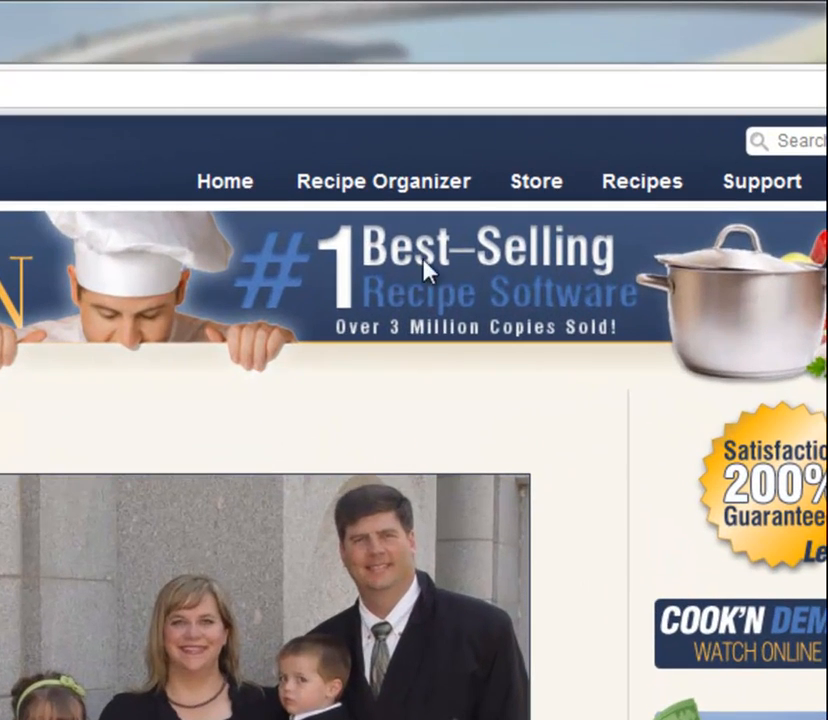
mouse_move(588, 315)
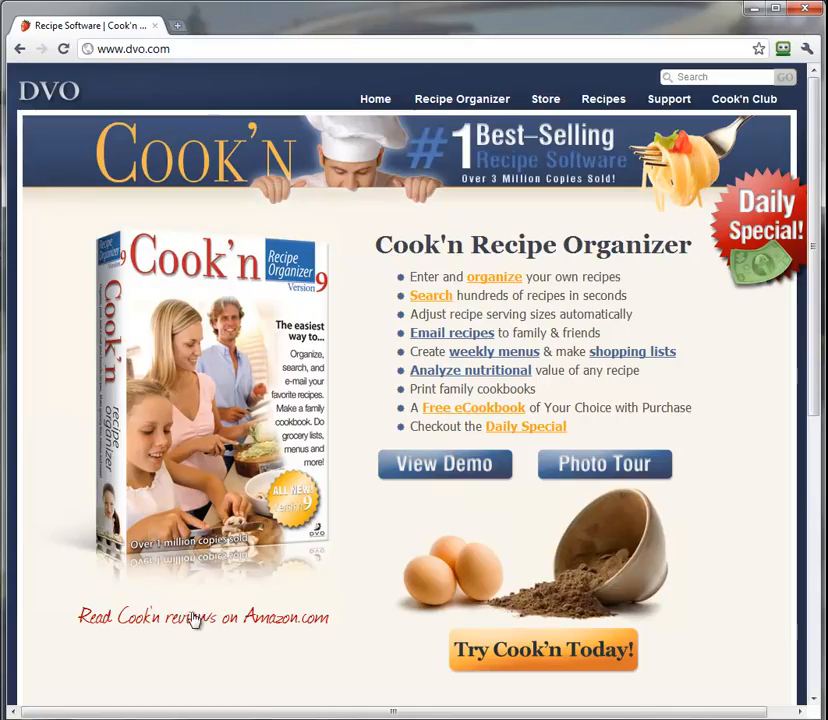
Reload dvo.com and open the Recipe Organizer Testimonials page.
click(203, 617)
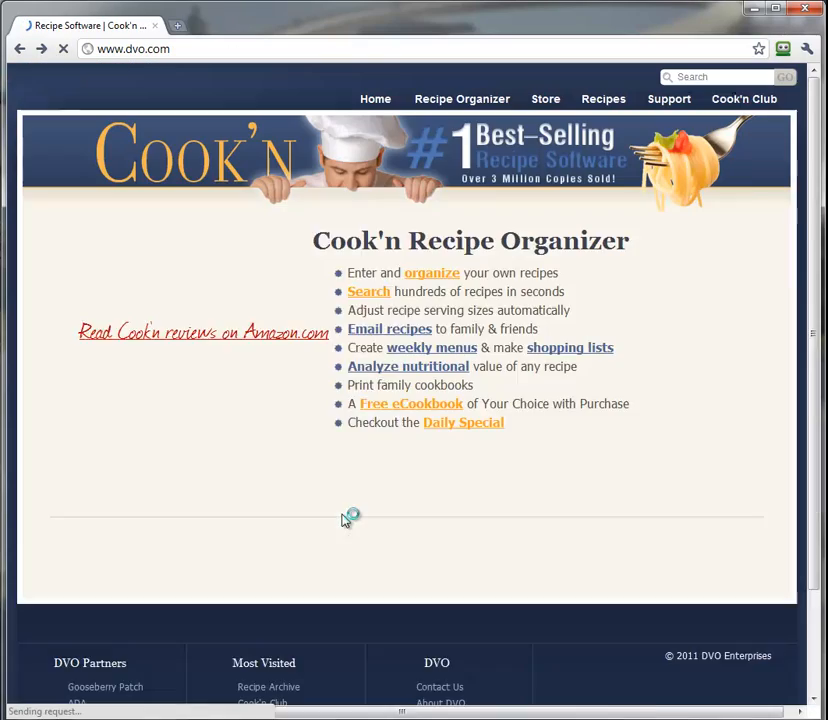
click(461, 98)
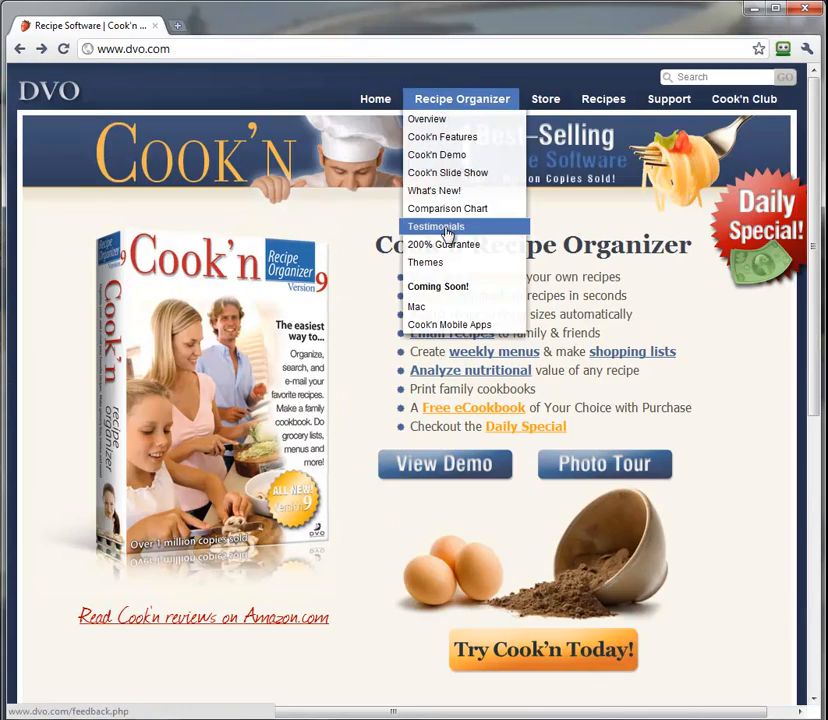
click(435, 226)
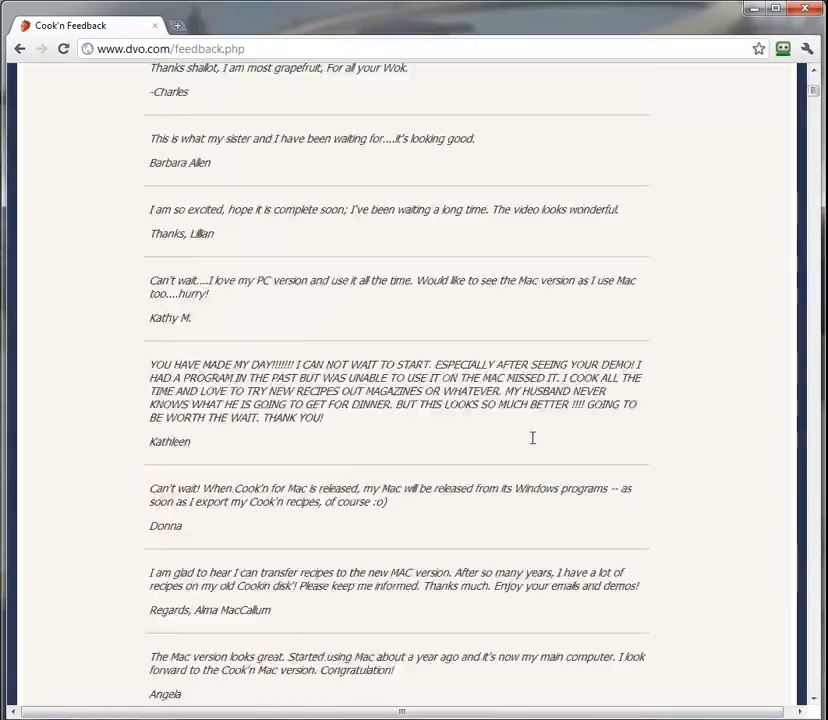
Scroll down through the customer feedback on the testimonials page.
scroll(down, 3)
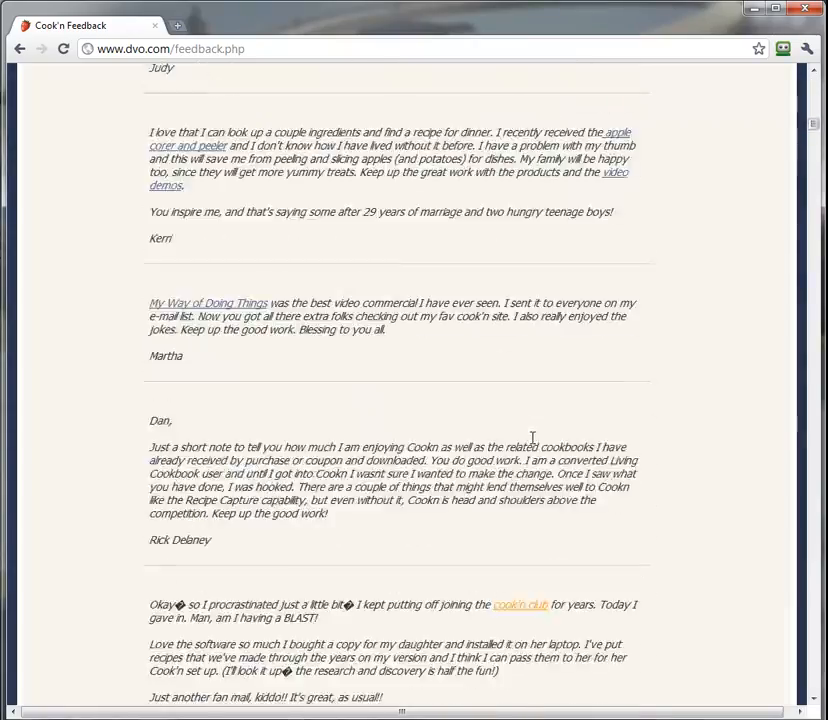
scroll(down, 3)
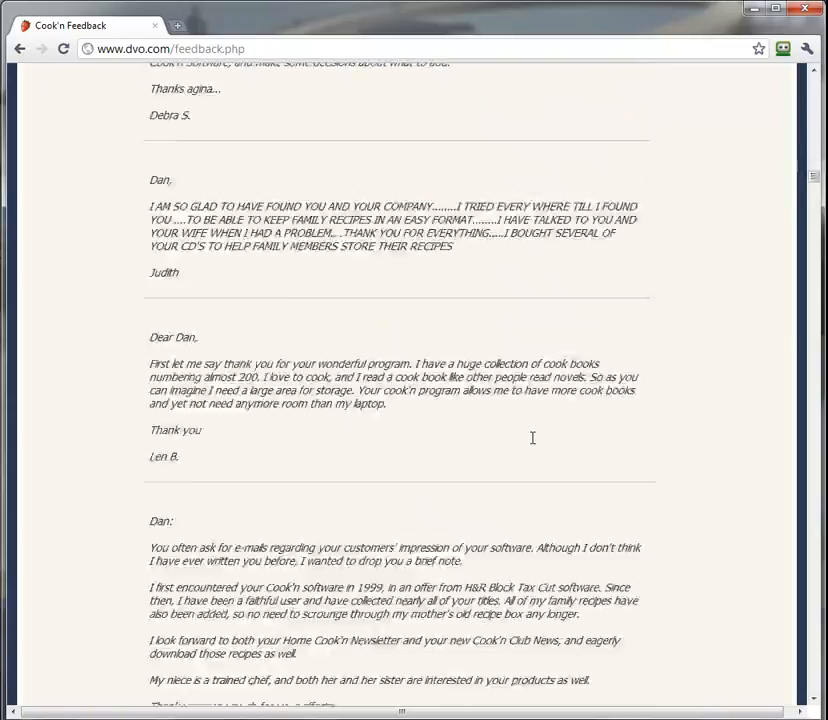
scroll(down, 3)
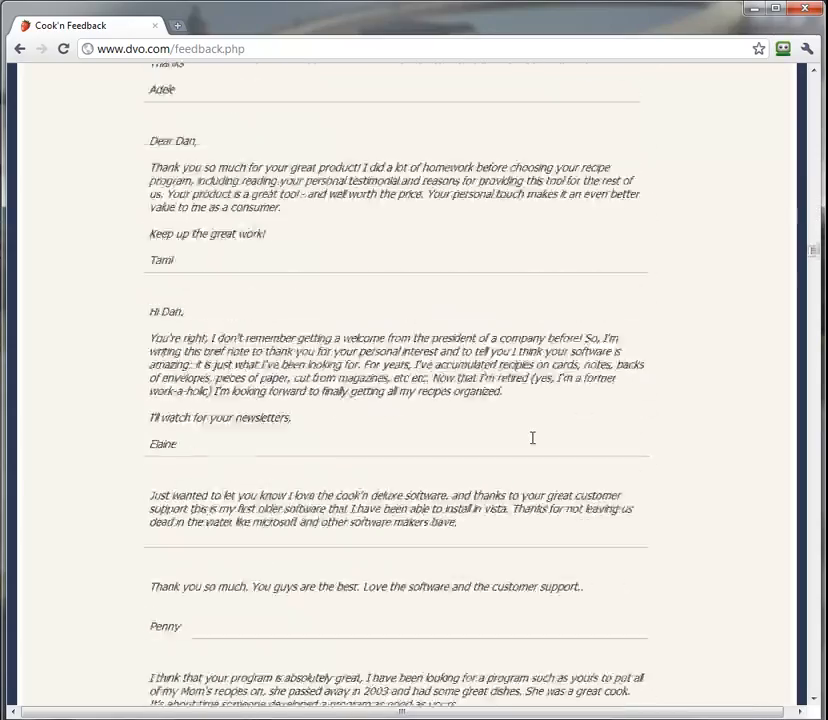
scroll(down, 3)
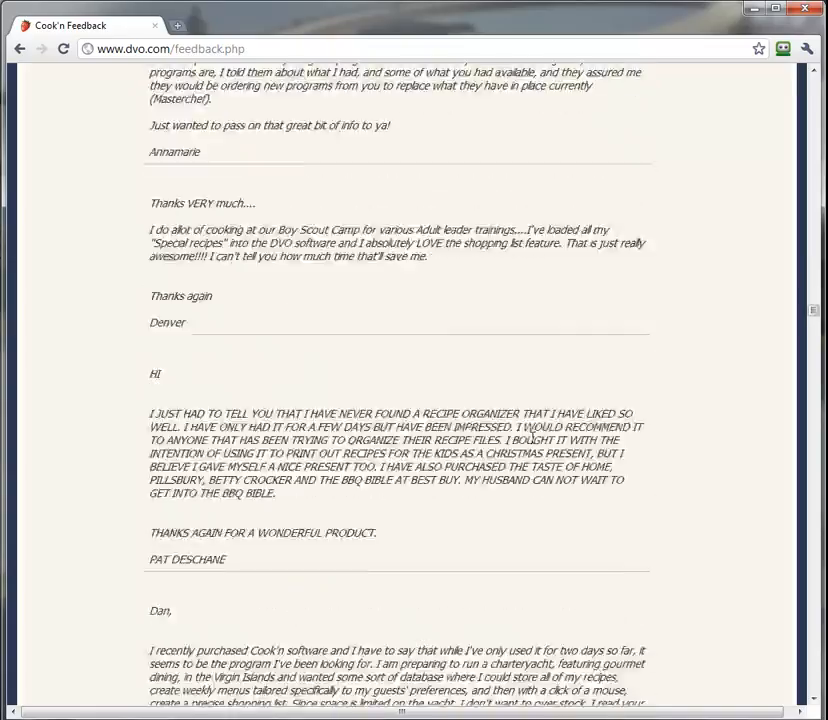
scroll(down, 3)
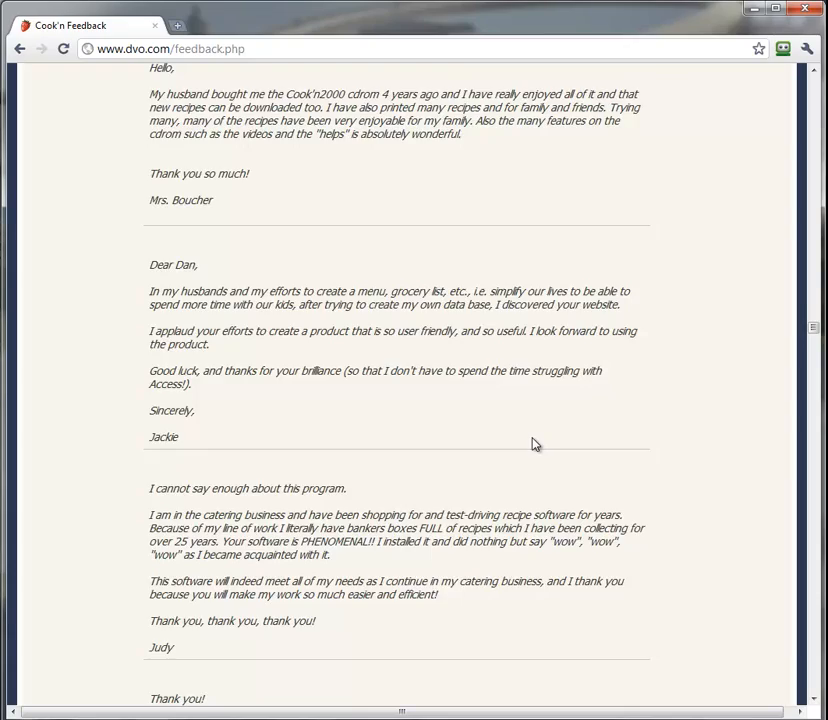
scroll(down, 3)
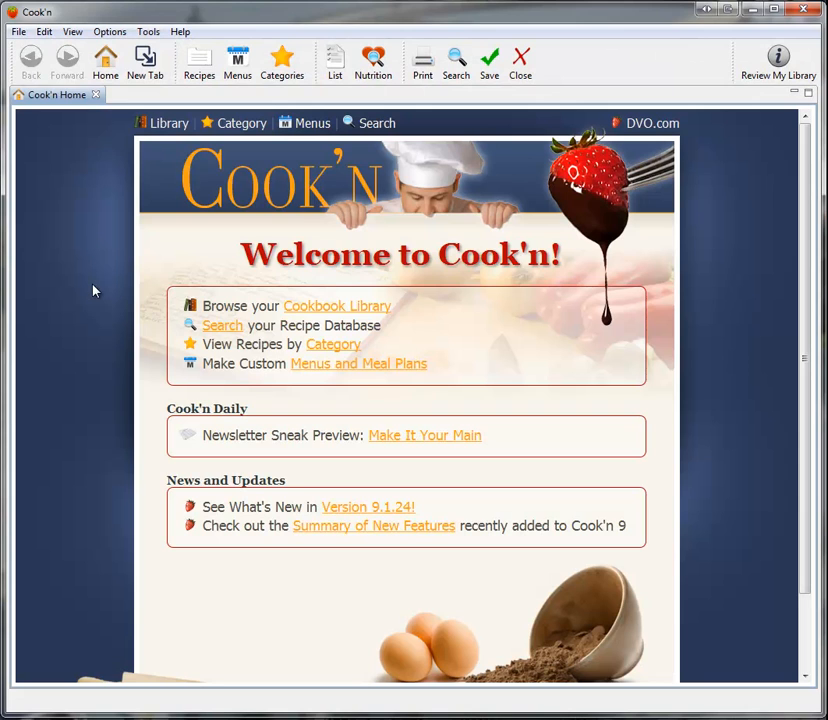
mouse_move(252, 322)
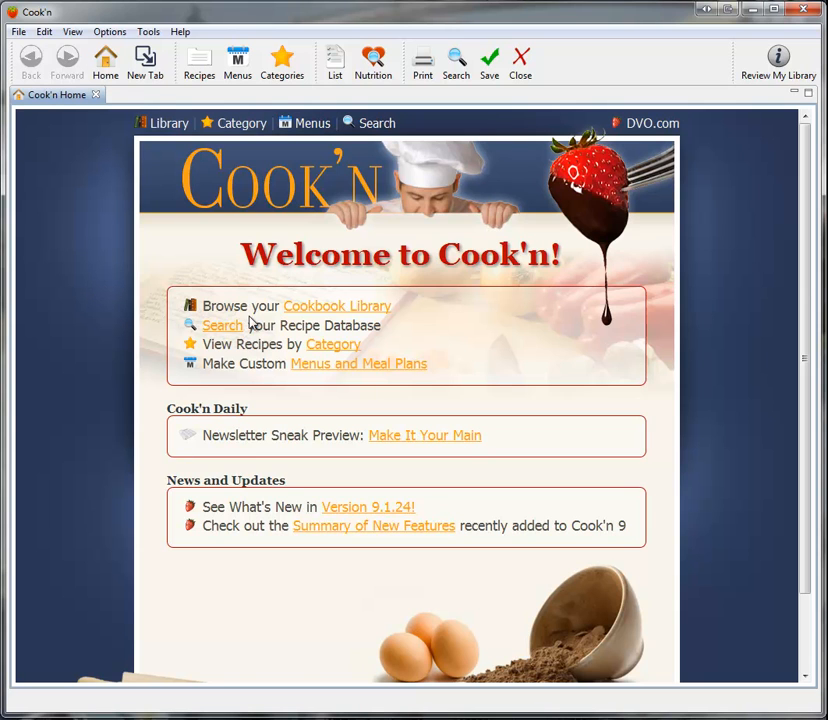
mouse_move(310, 312)
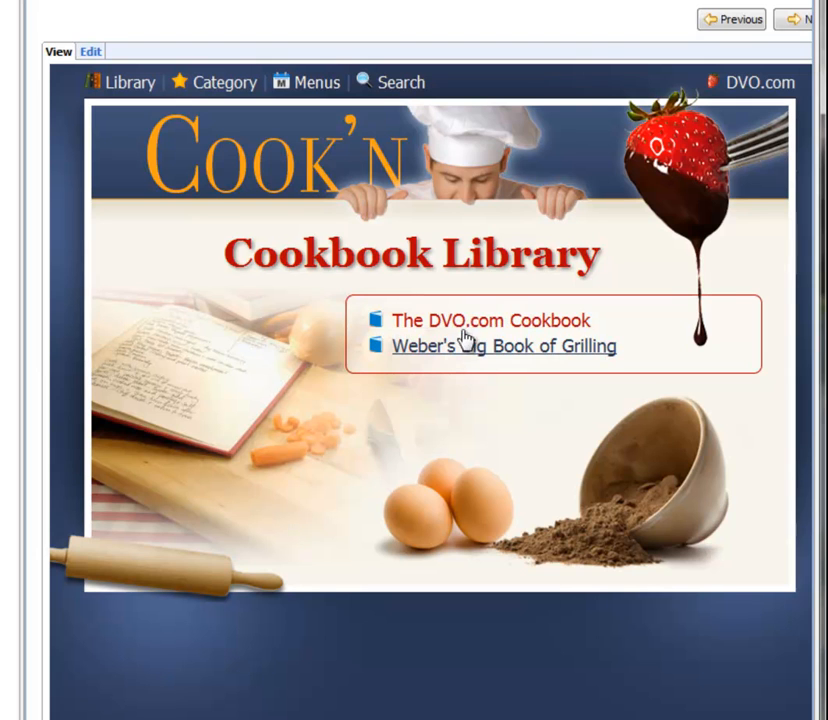
mouse_move(467, 328)
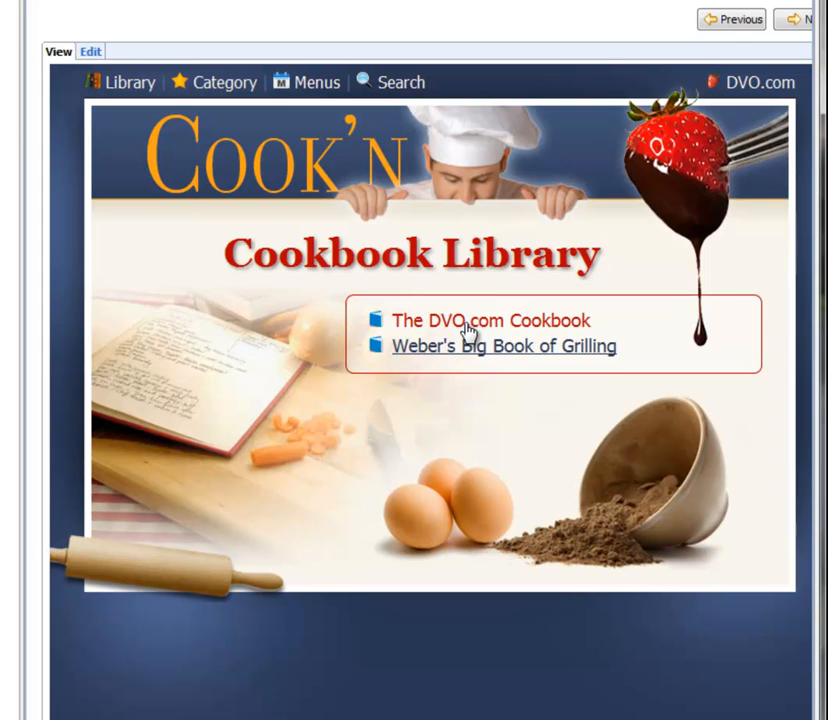
Open the 7 Layer Dip recipe in The DVO.com Cookbook's Appetizers chapter.
click(492, 320)
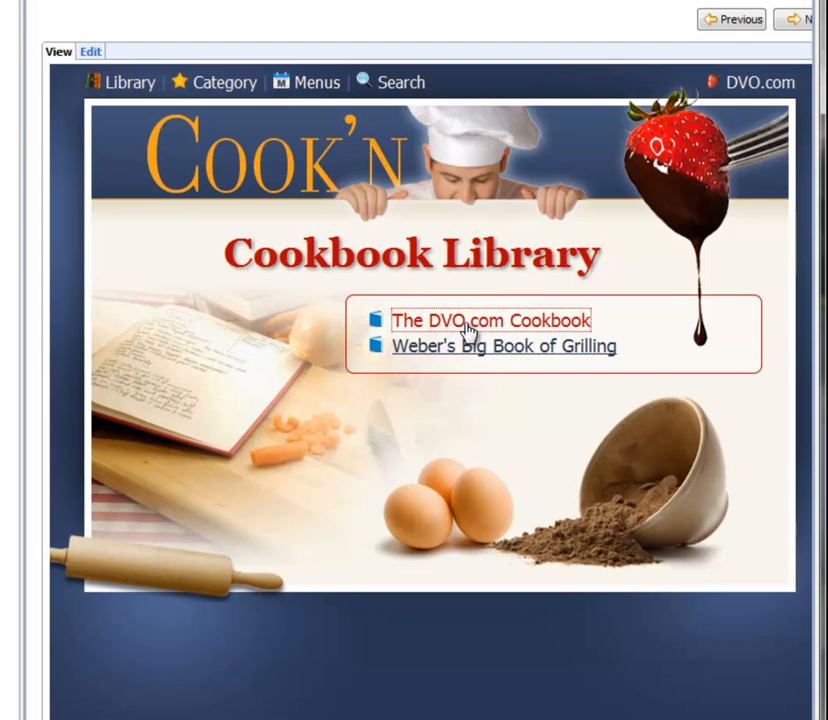
click(491, 320)
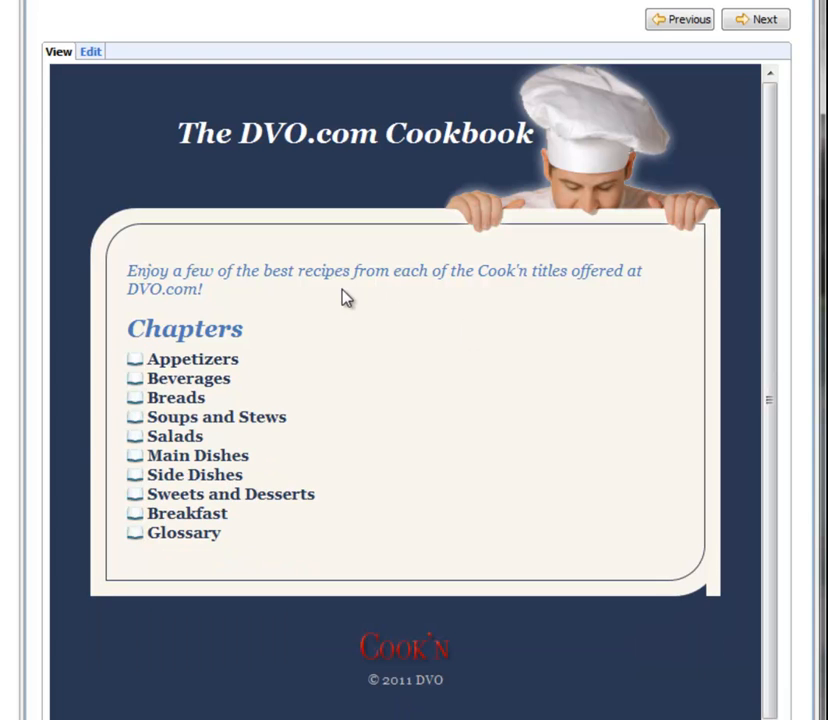
click(193, 358)
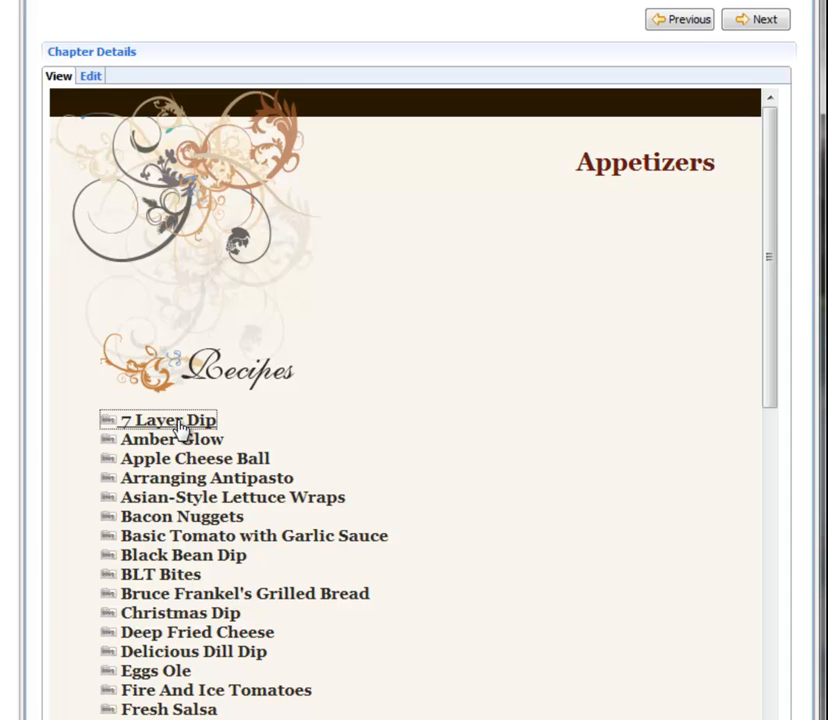
click(166, 419)
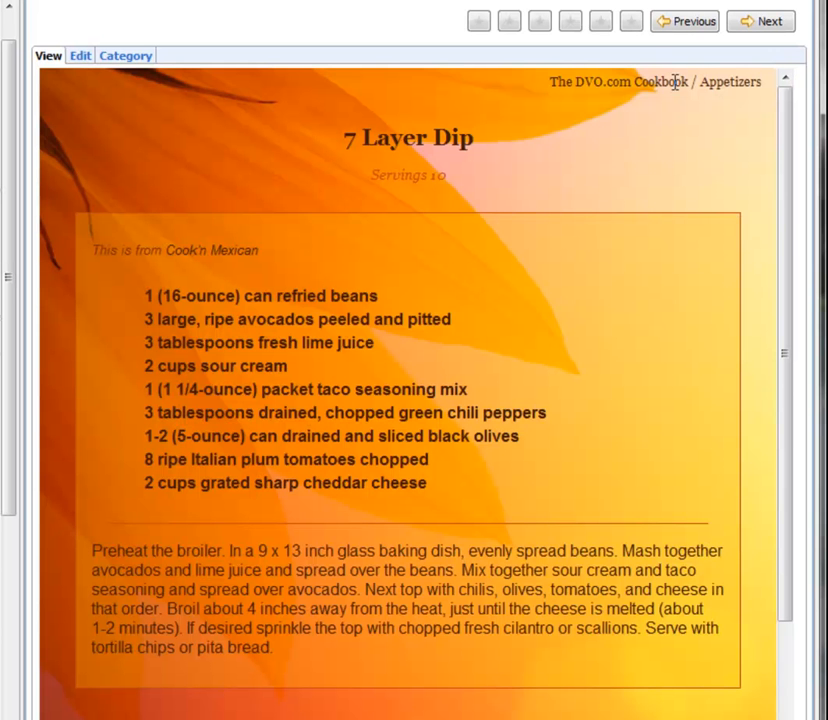
Page forward through Apple Cheese Ball, Asian-Style Lettuce Wraps and the next appetizer.
click(761, 21)
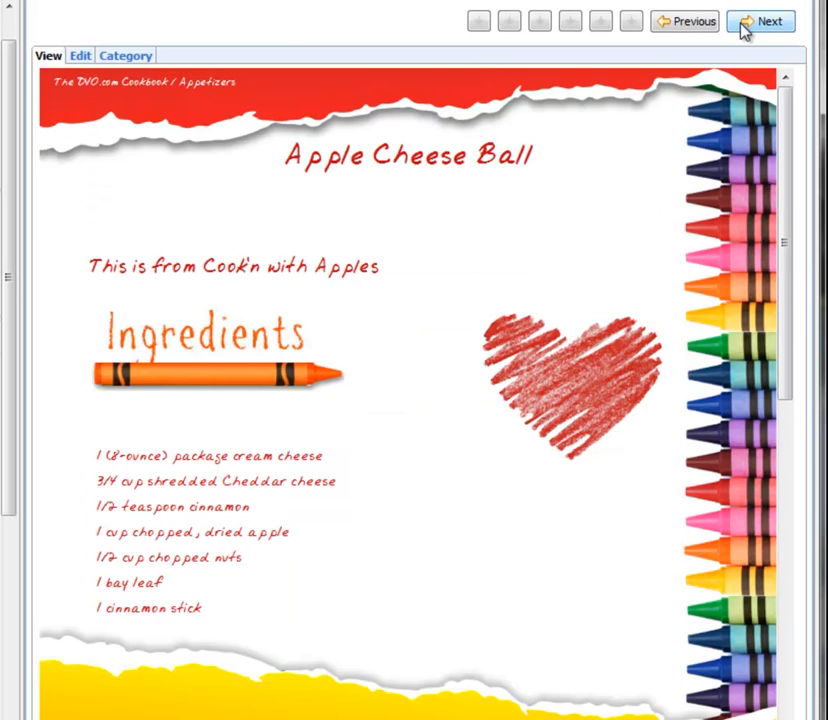
click(762, 21)
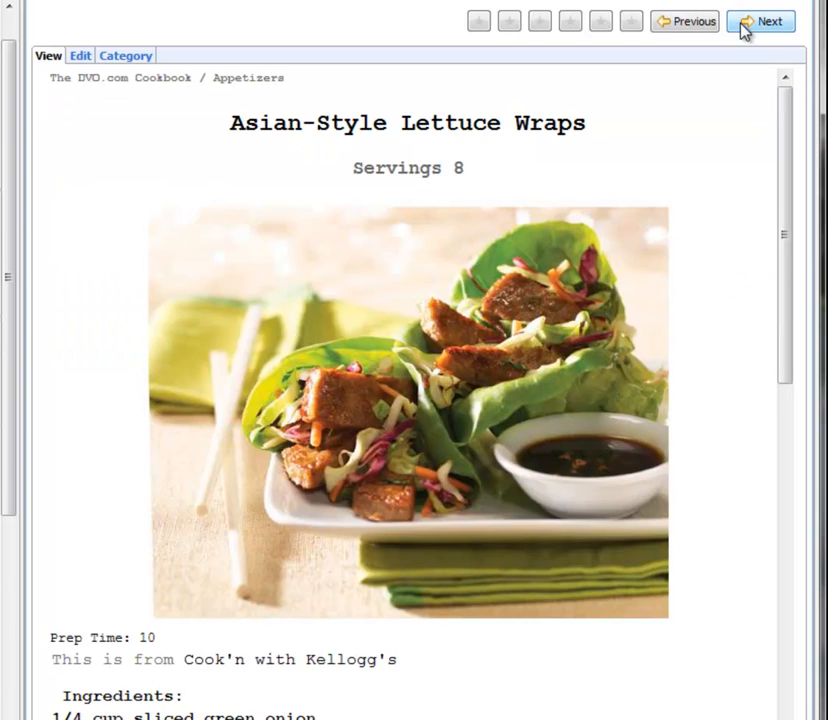
click(759, 21)
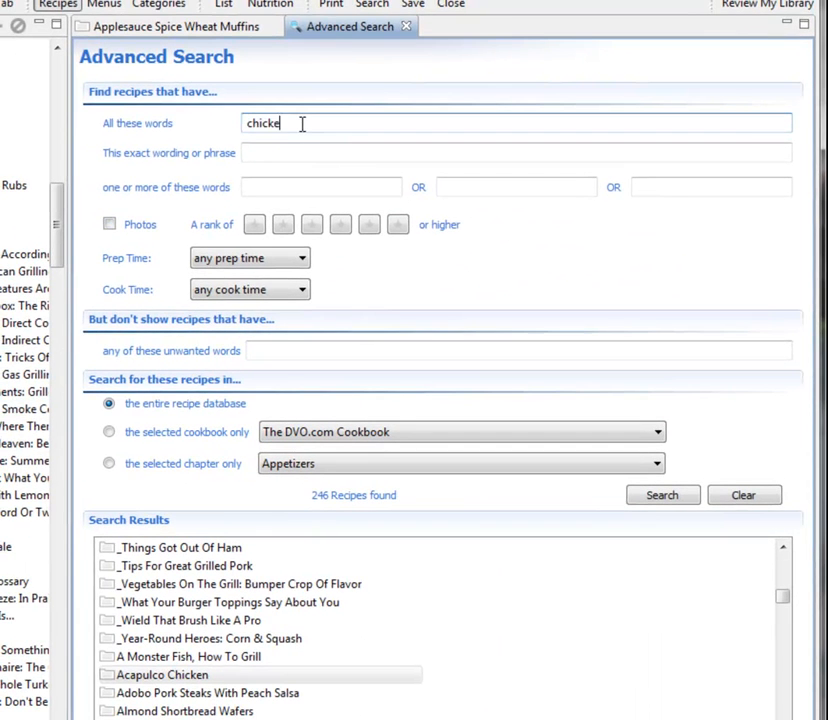
Run an Advanced Search for recipes containing all the words 'chicken and garlic'.
text(n and ga)
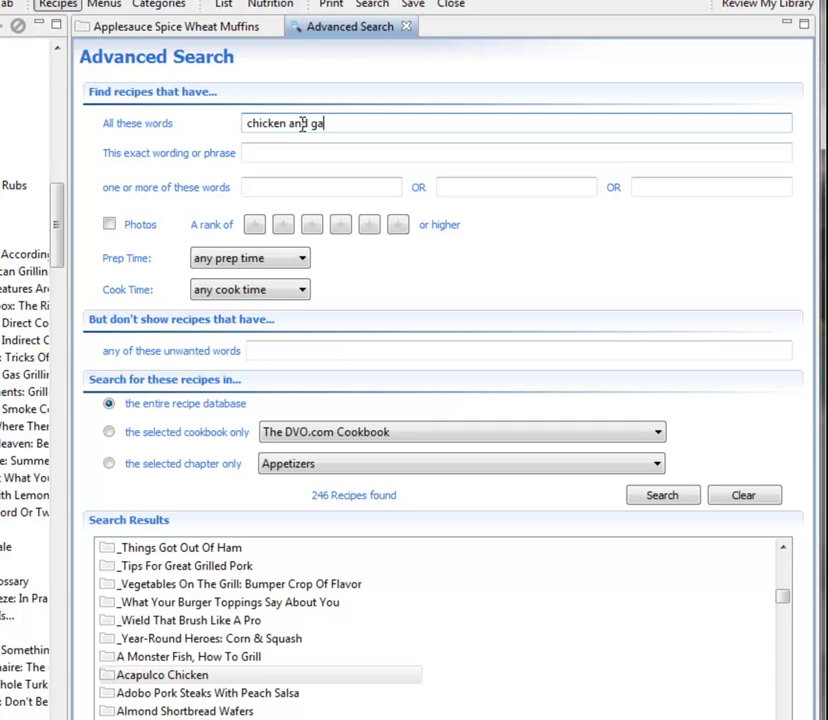
click(662, 495)
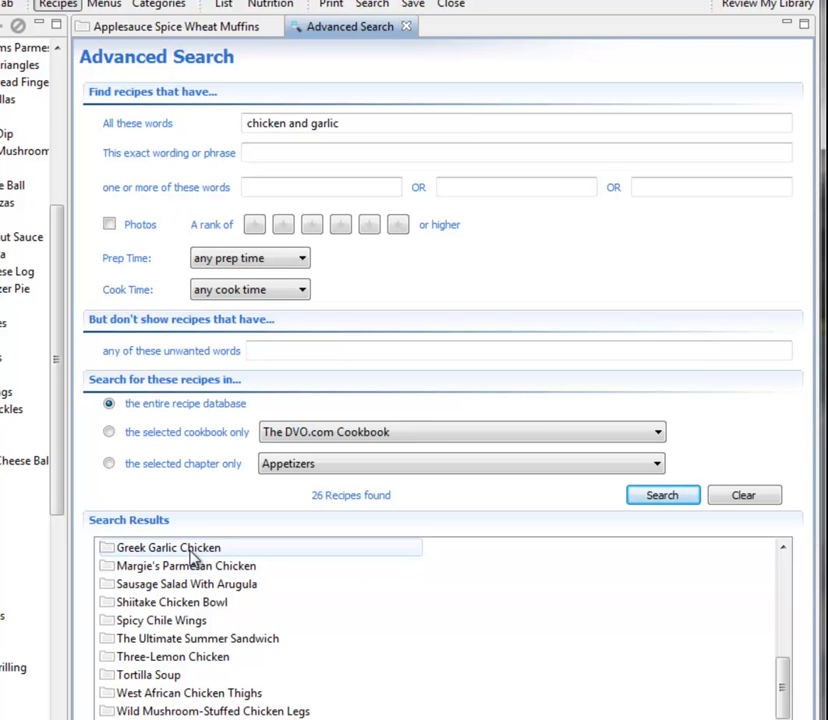
Open Greek Garlic Chicken from the results and page to Margie's Parmesan Chicken.
double_click(167, 547)
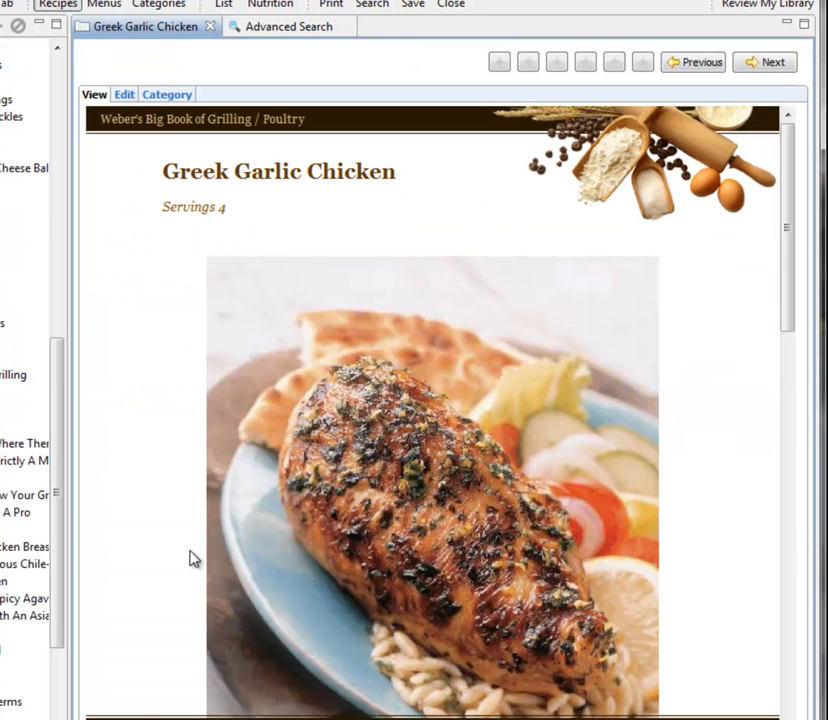
click(765, 62)
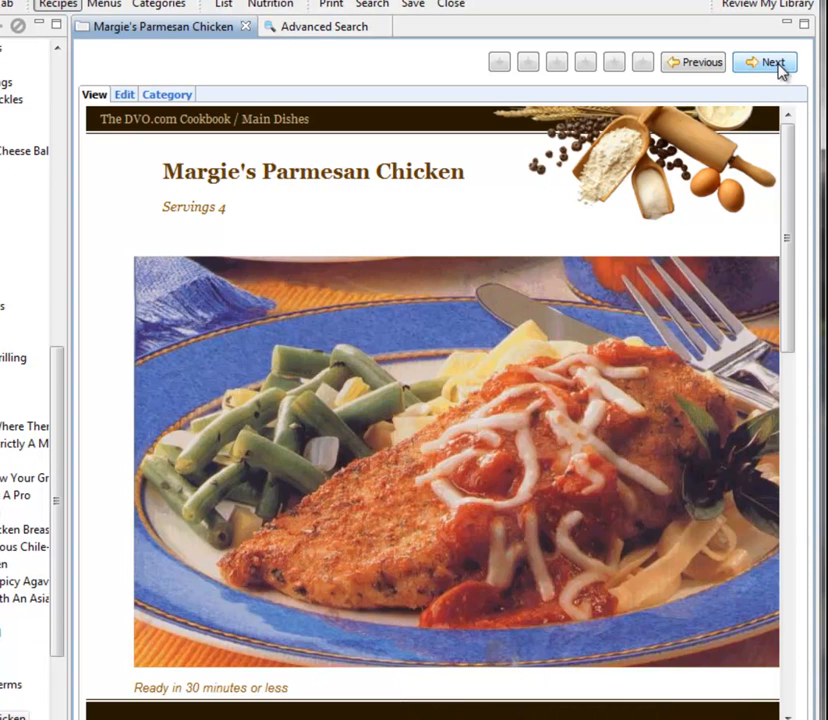
click(771, 62)
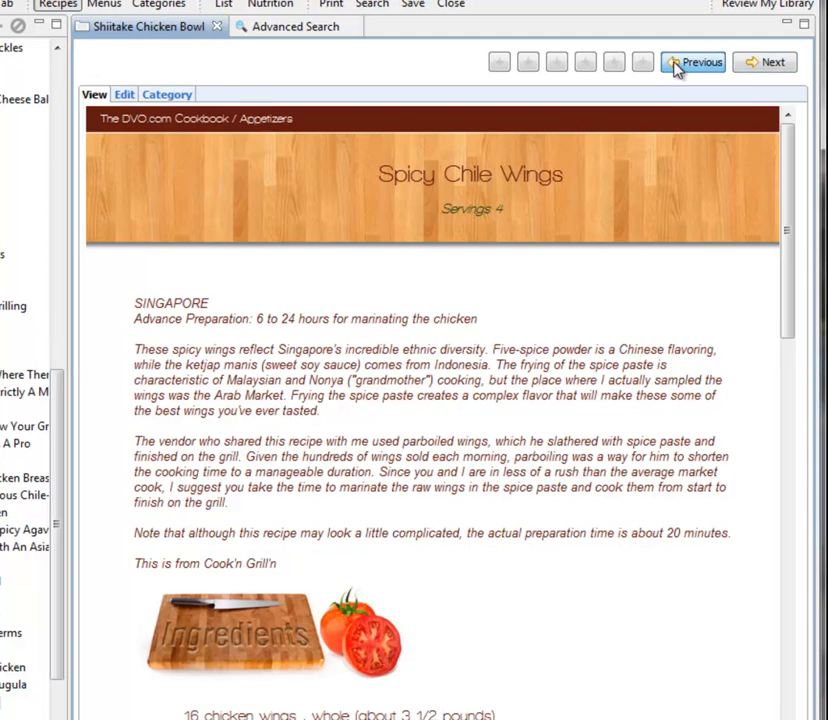
click(694, 61)
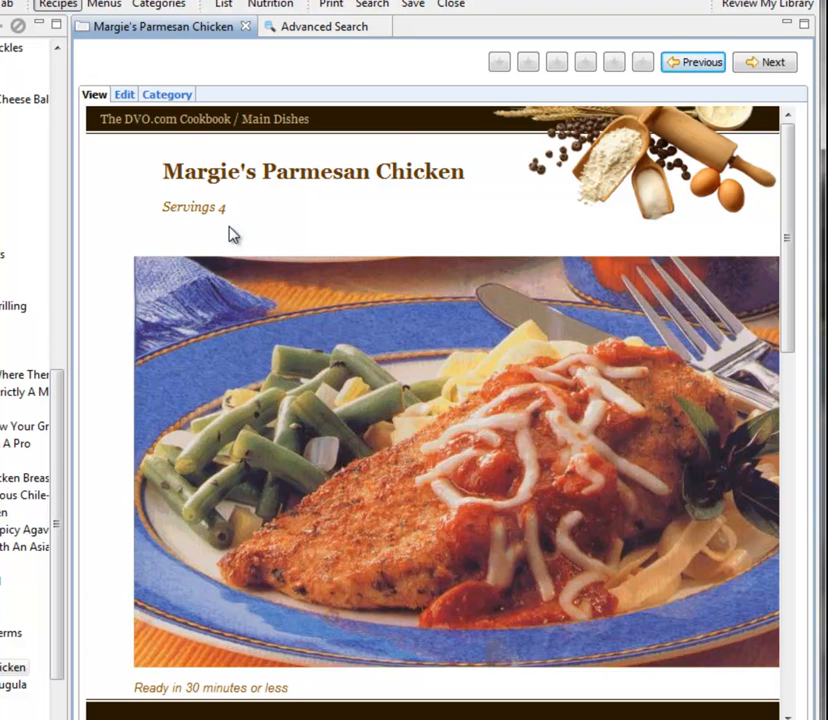
Set Margie's Parmesan Chicken to 19 servings with auto-adjusted ingredient quantities.
click(124, 94)
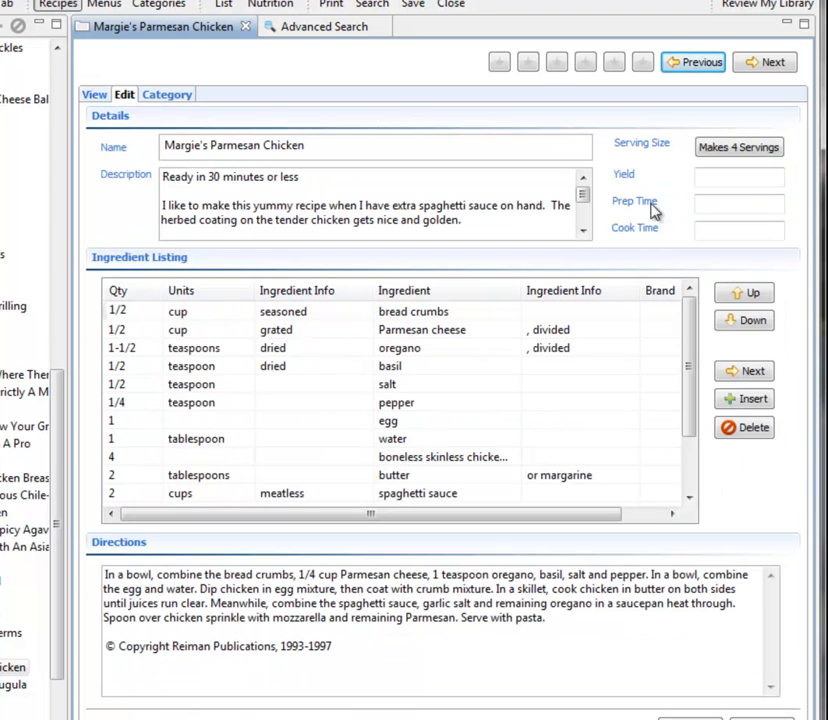
click(738, 146)
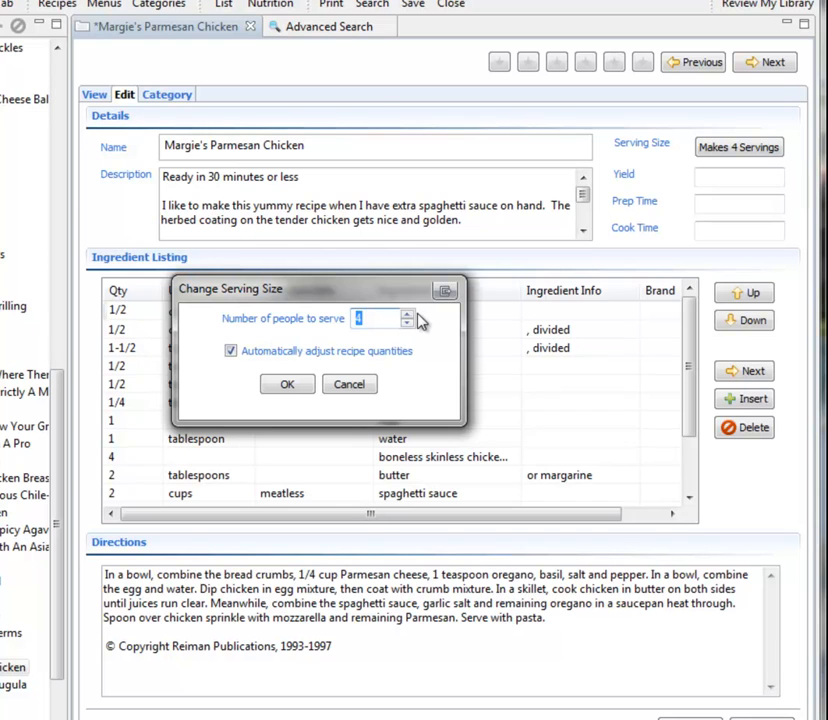
text(19)
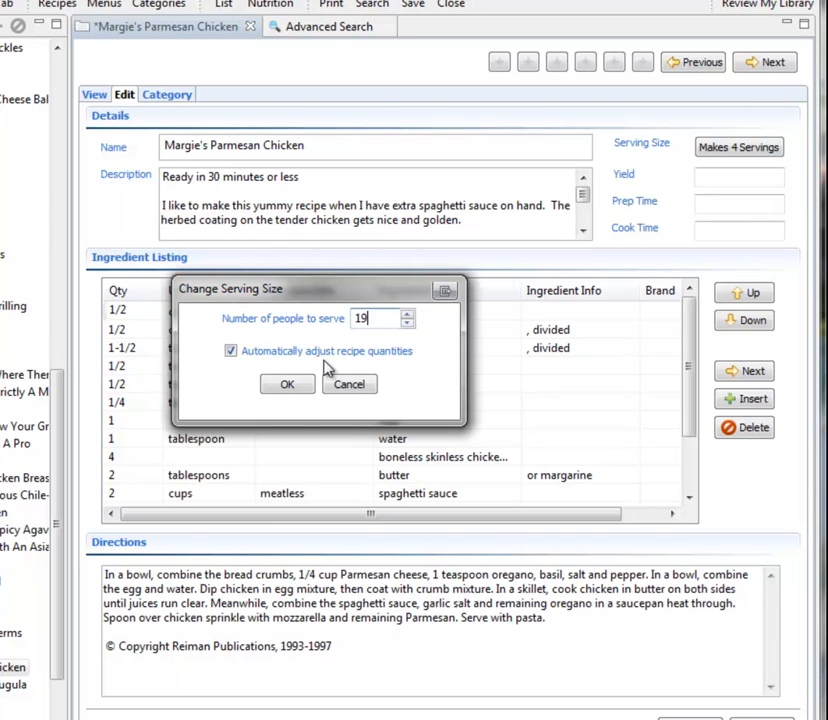
click(287, 384)
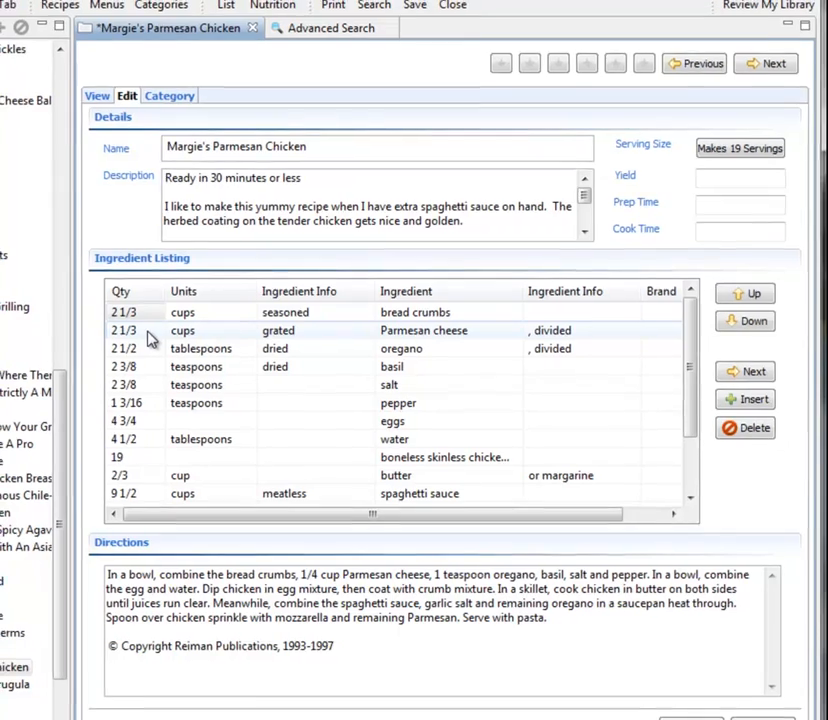
click(104, 33)
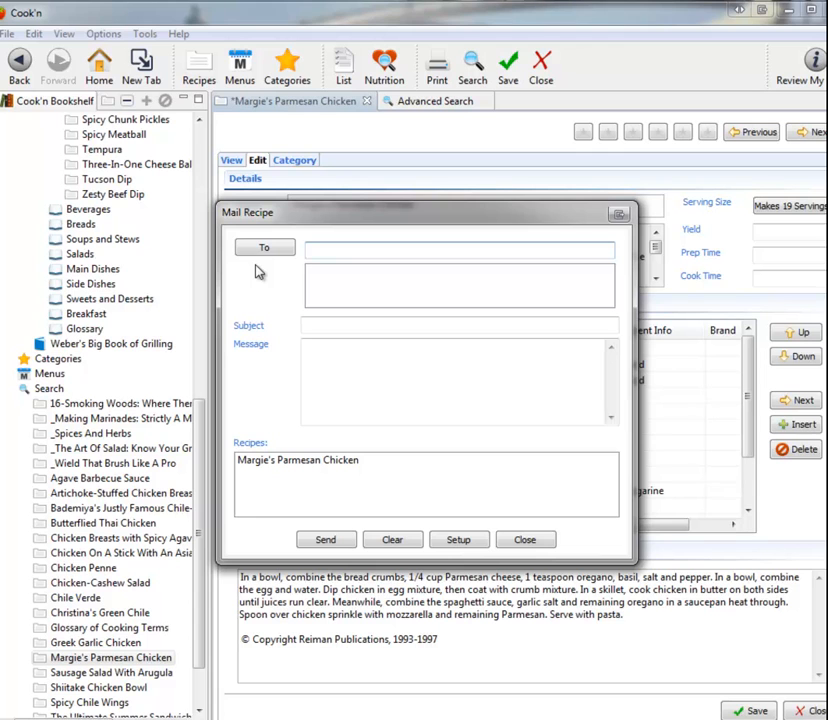
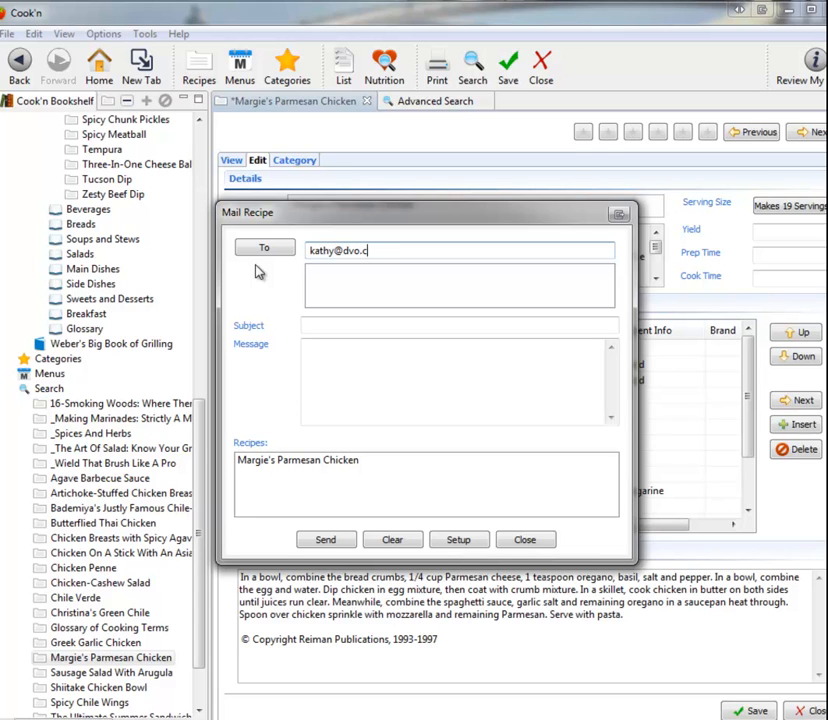
text(Try this!)
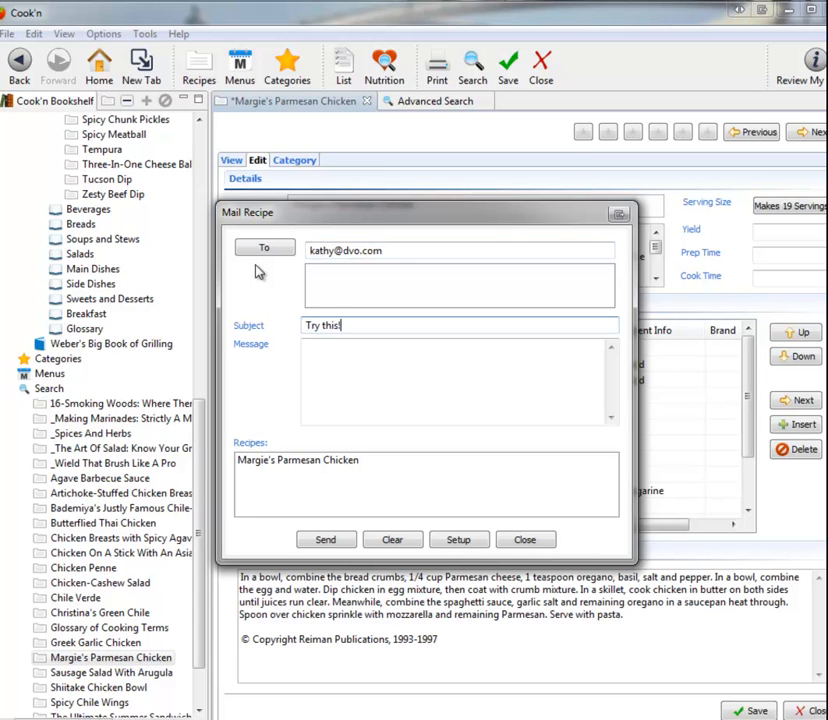
click(325, 539)
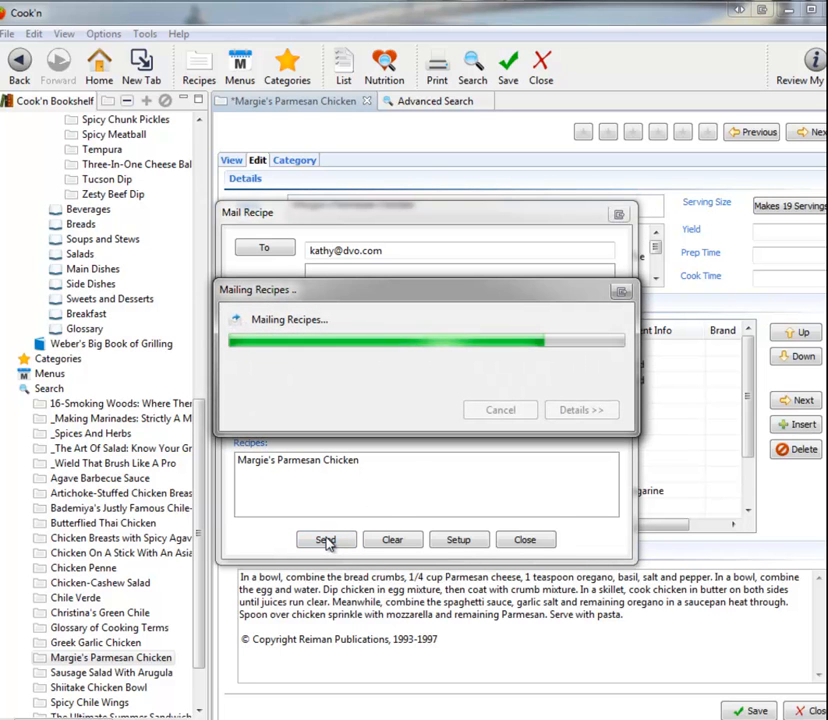
Confirm the email was sent and close the recipe, answering the save prompt.
click(325, 540)
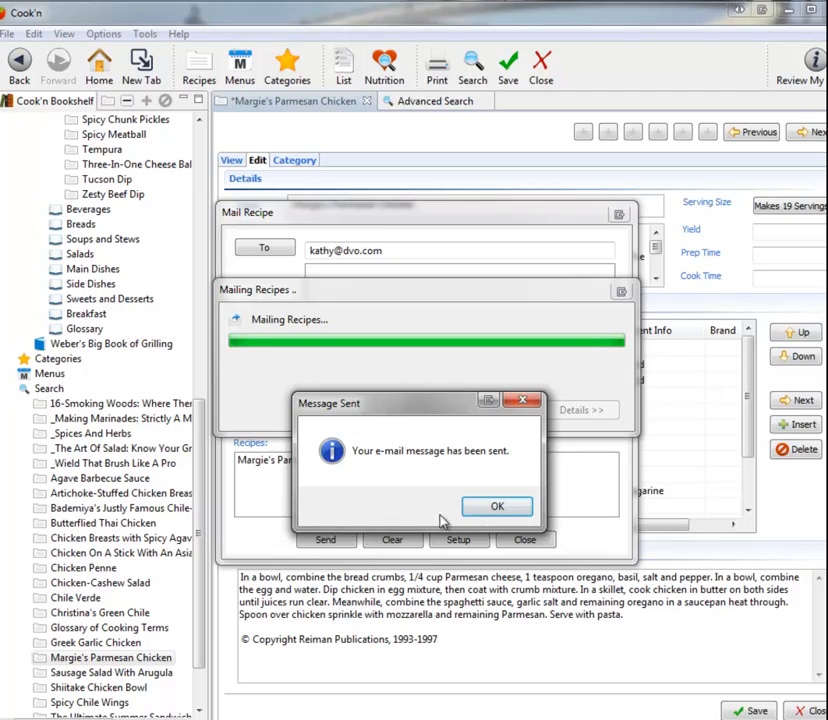
click(497, 506)
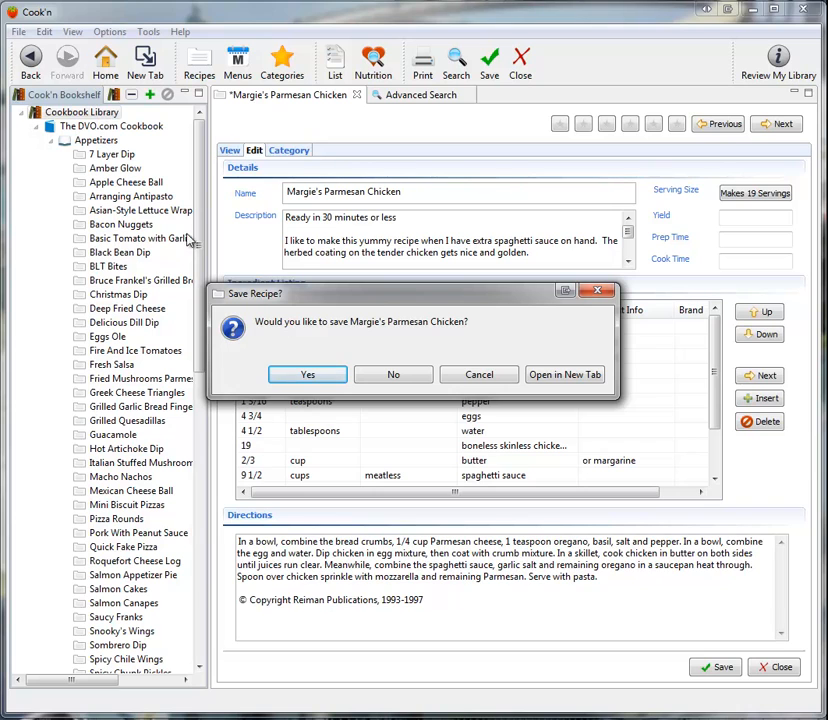
click(393, 374)
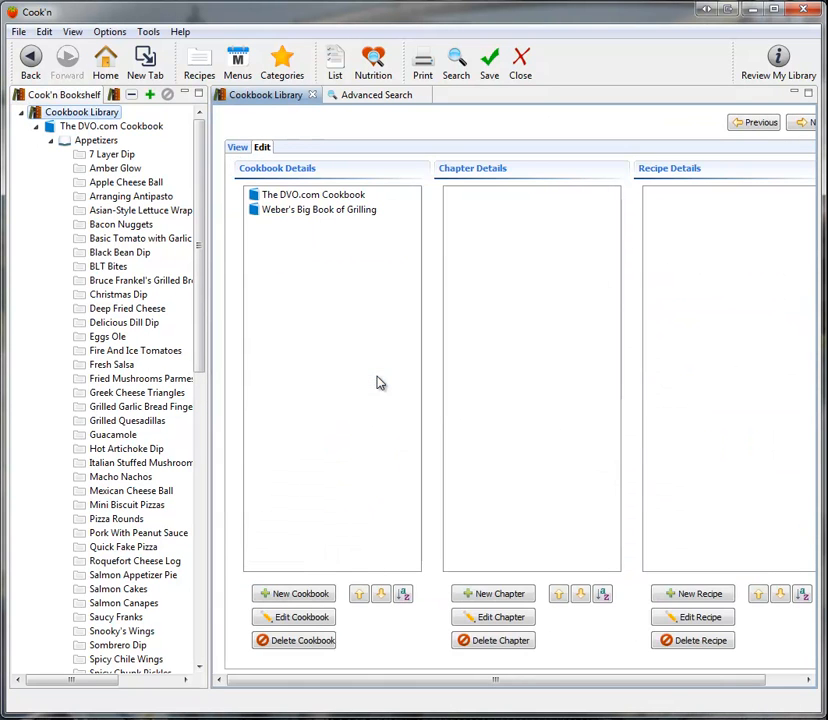
Create and save a new cookbook named 'Oaks Family Favorite Recipes'.
click(294, 593)
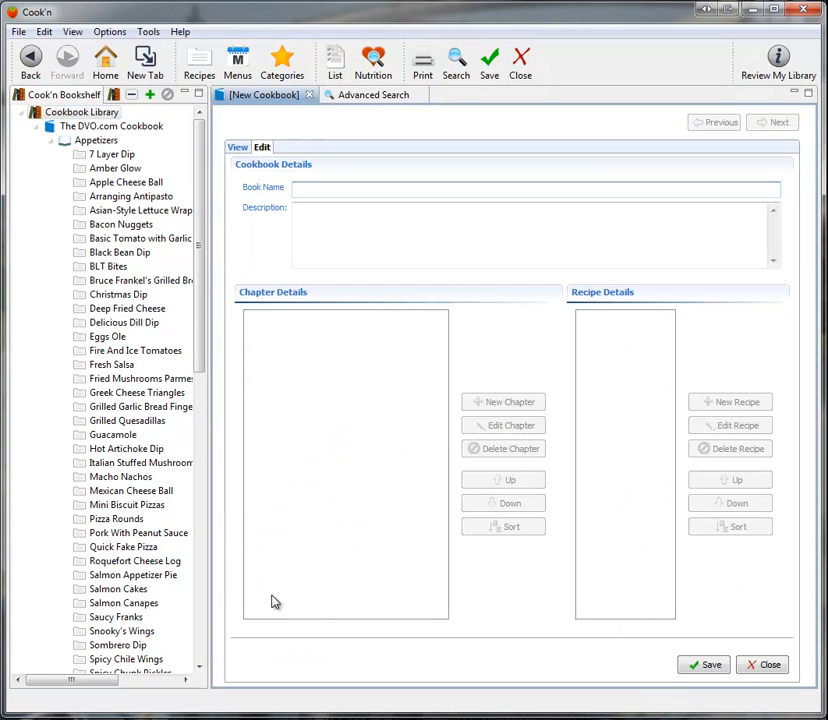
text(Oaks Family Favorite Recipes)
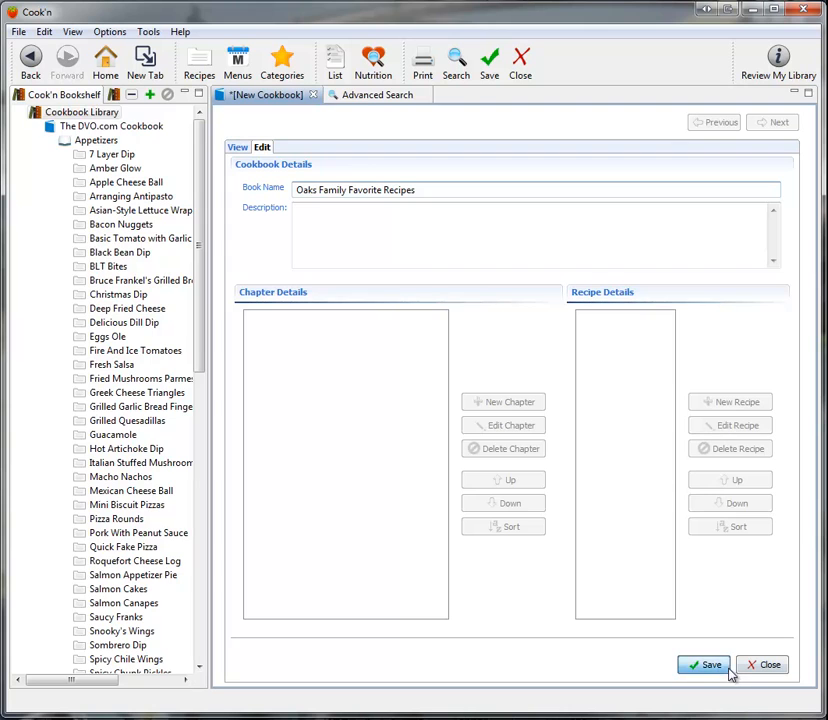
click(705, 664)
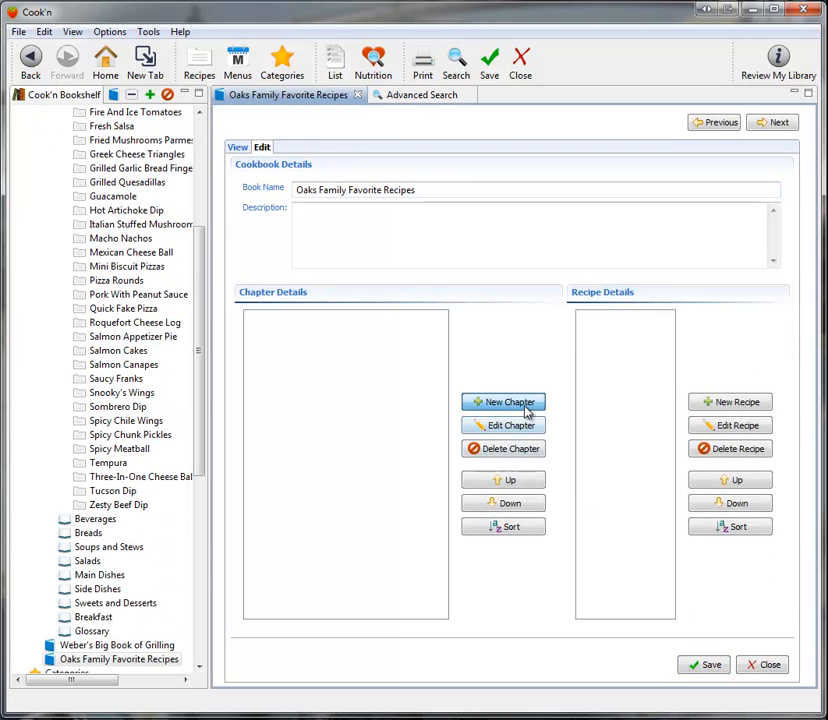
Add a Desserts chapter and start a new recipe in it.
click(503, 401)
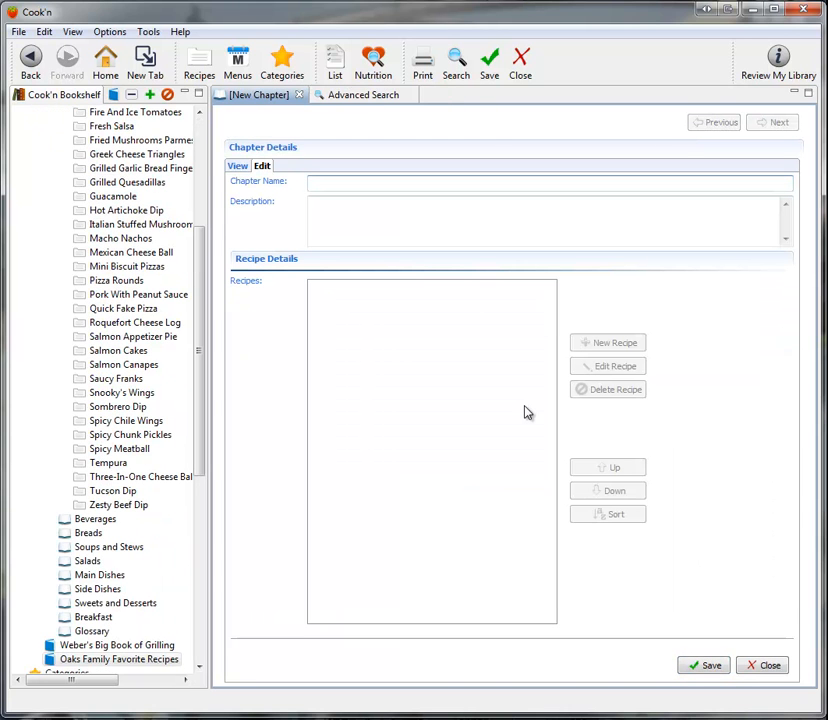
text(Desserts)
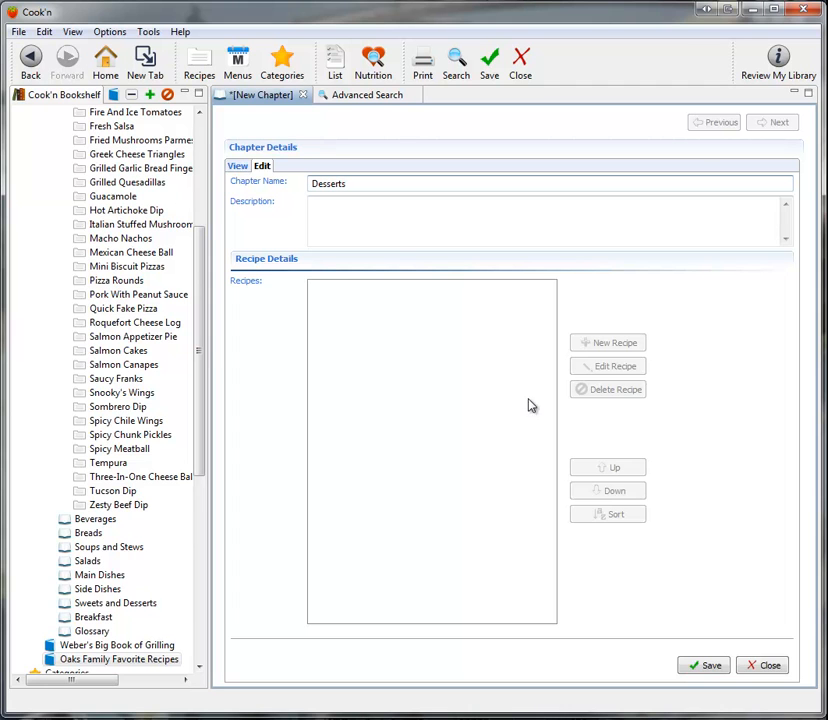
click(703, 665)
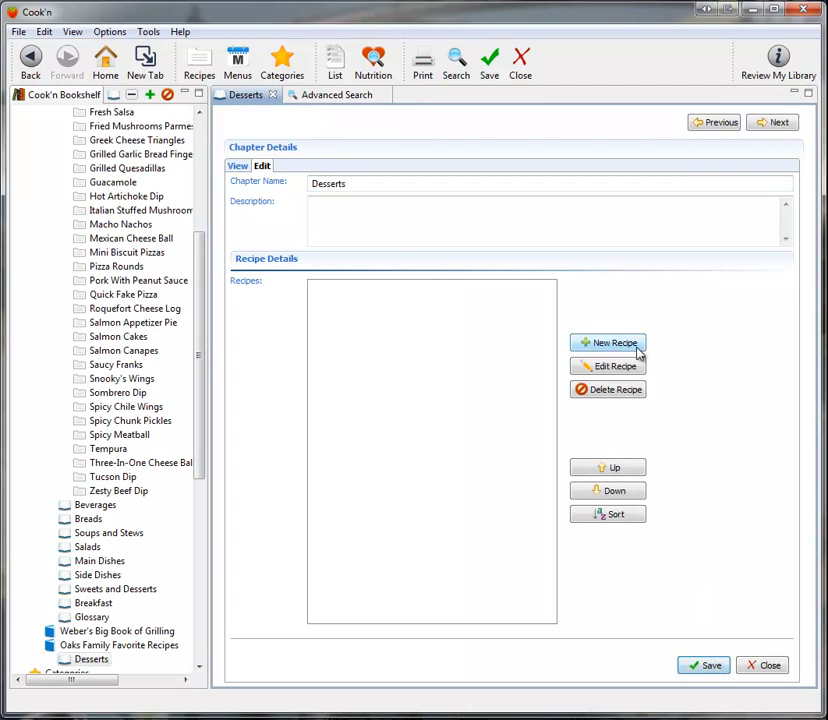
click(614, 342)
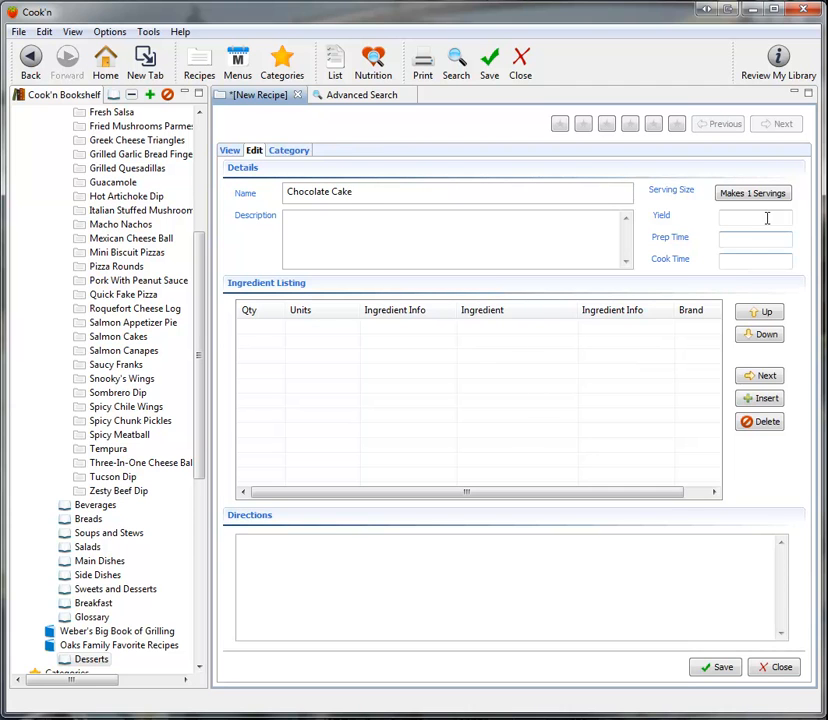
Enter flour, tablespoons of butter and 1/4 salt in the ingredient grid.
click(753, 193)
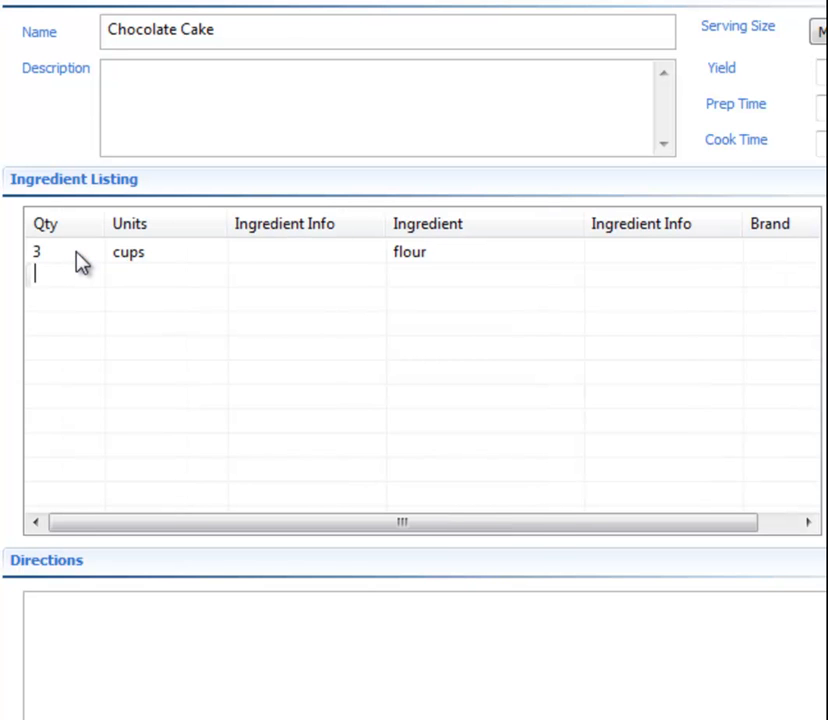
text(tablespoons)
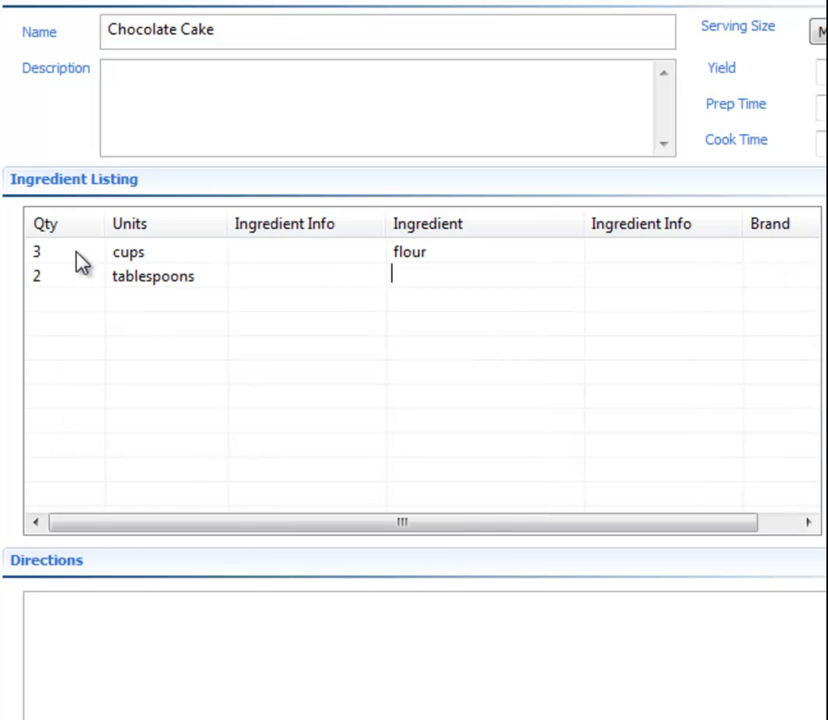
text(butter)
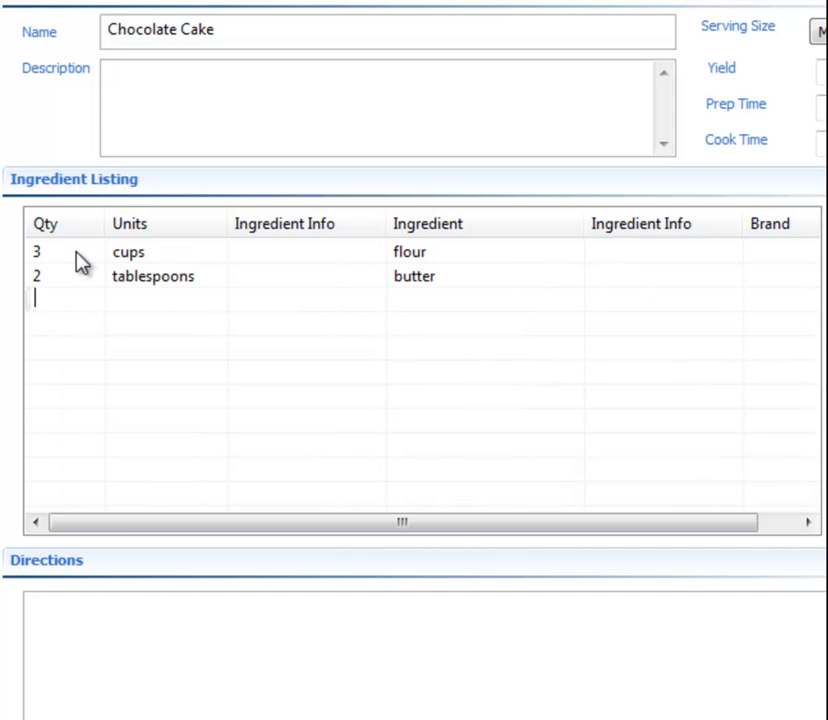
text(1/4)
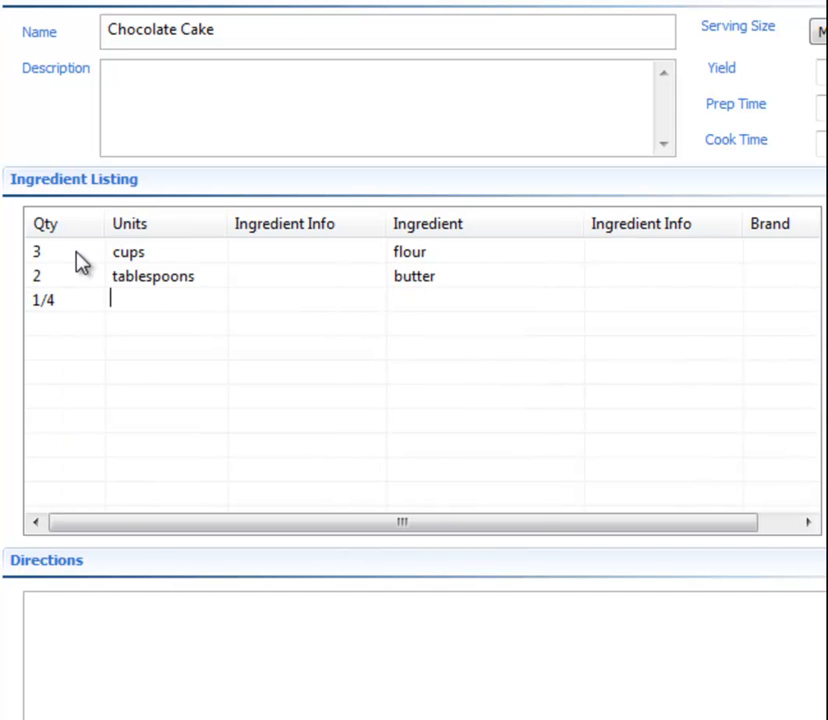
text(sal)
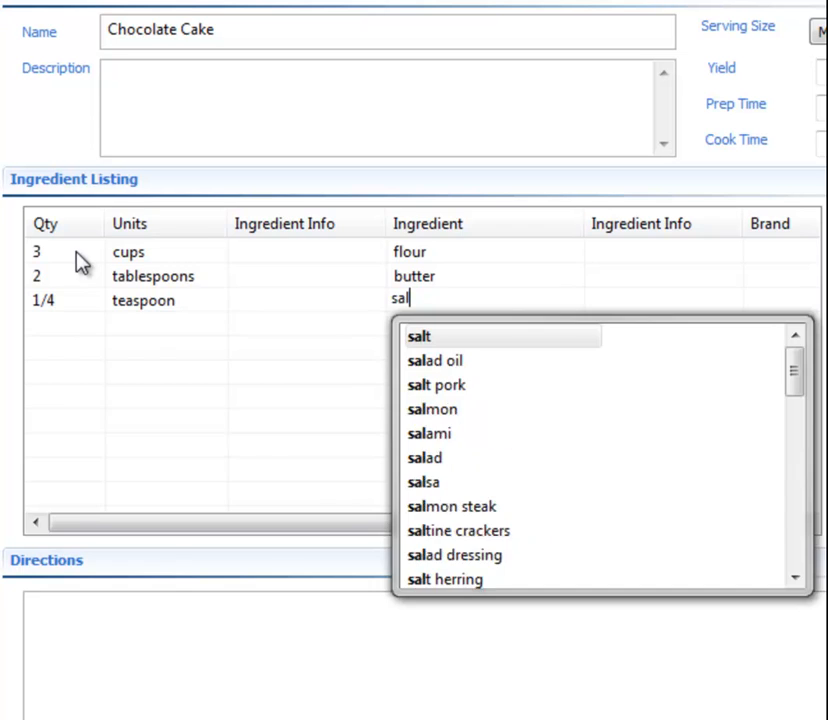
click(420, 336)
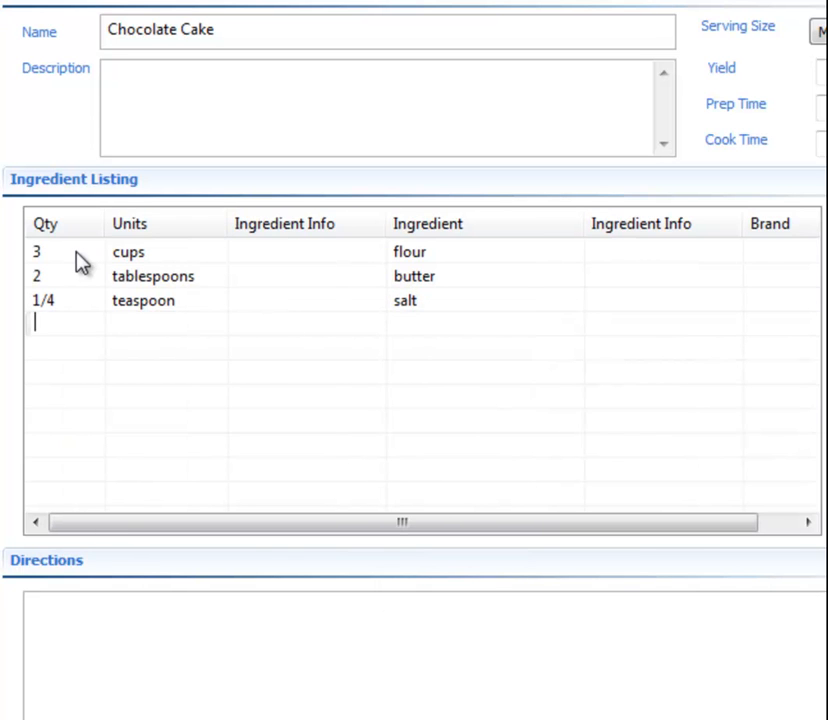
Add sugar, 2 eggs and vanilla extract to the ingredient list.
text(s)
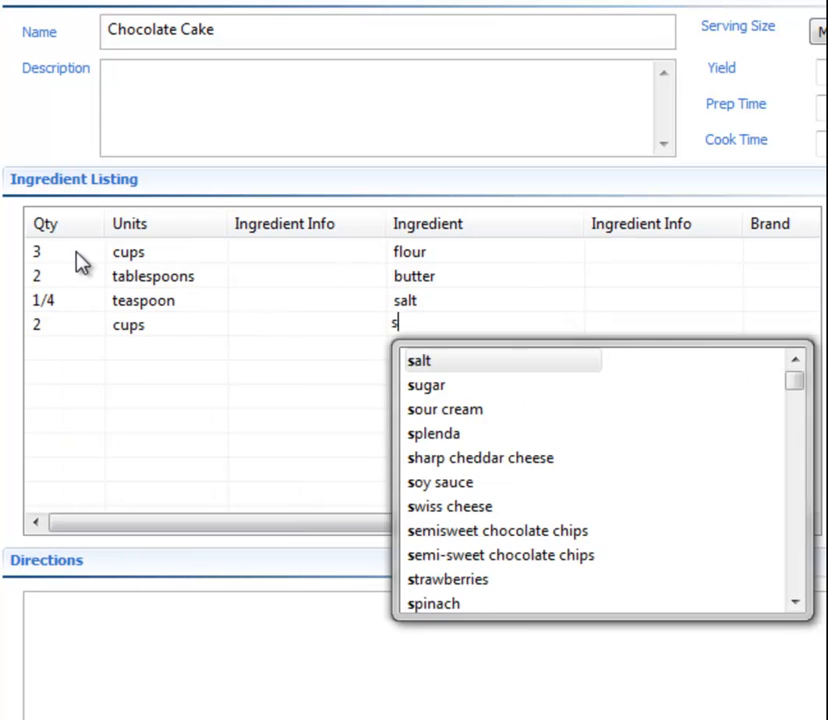
click(426, 385)
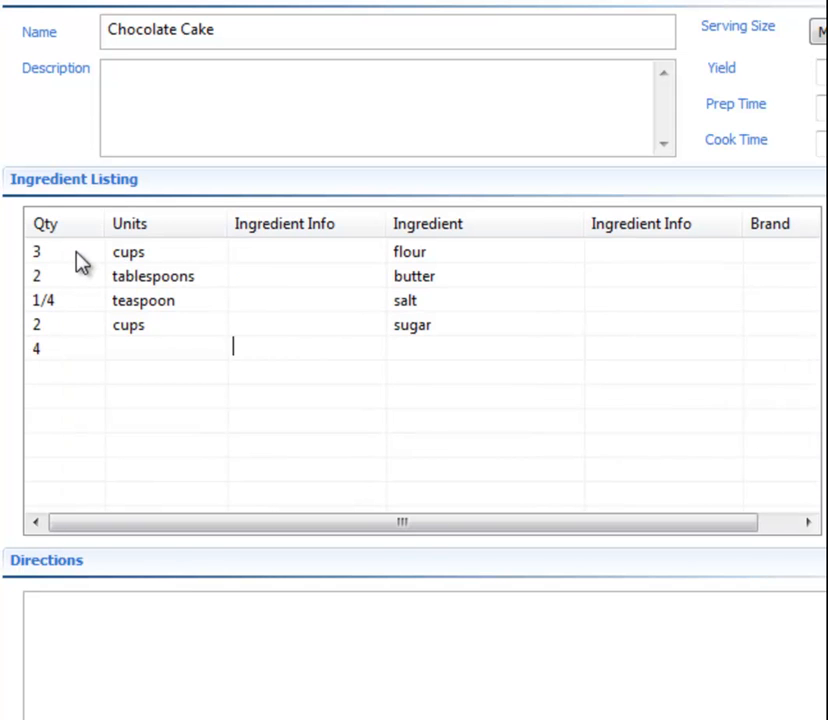
text(eggs)
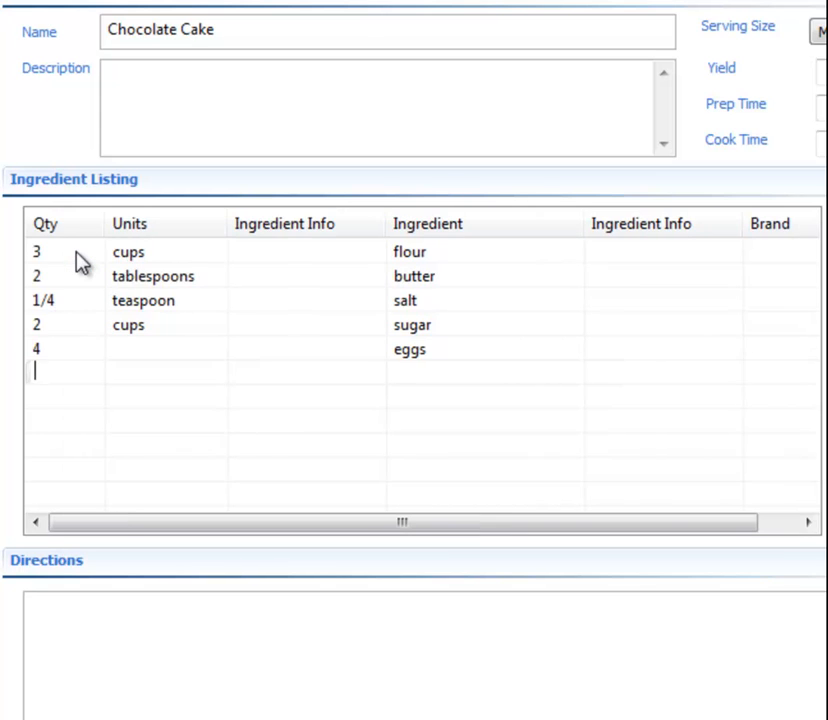
text(2)
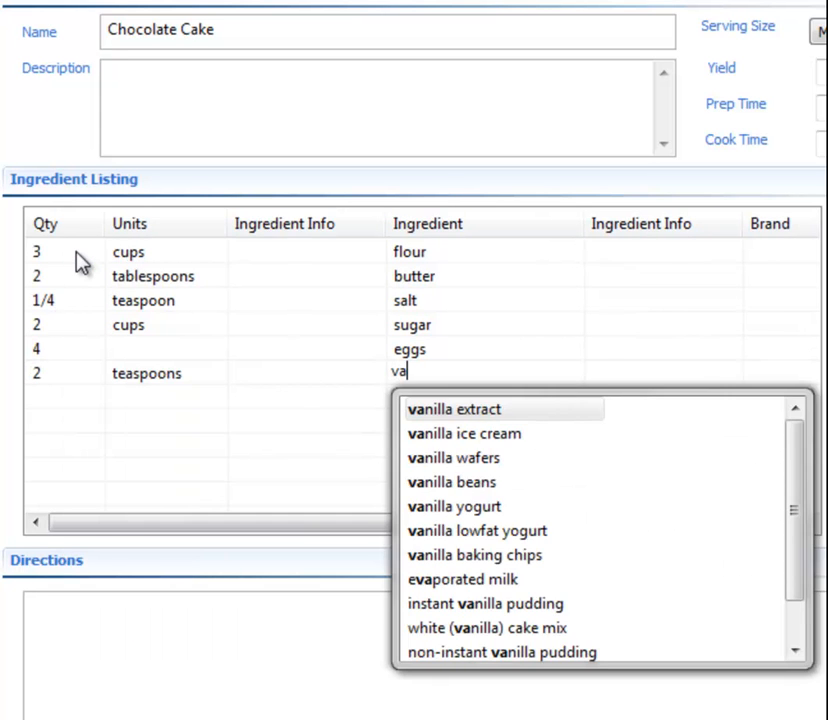
click(453, 409)
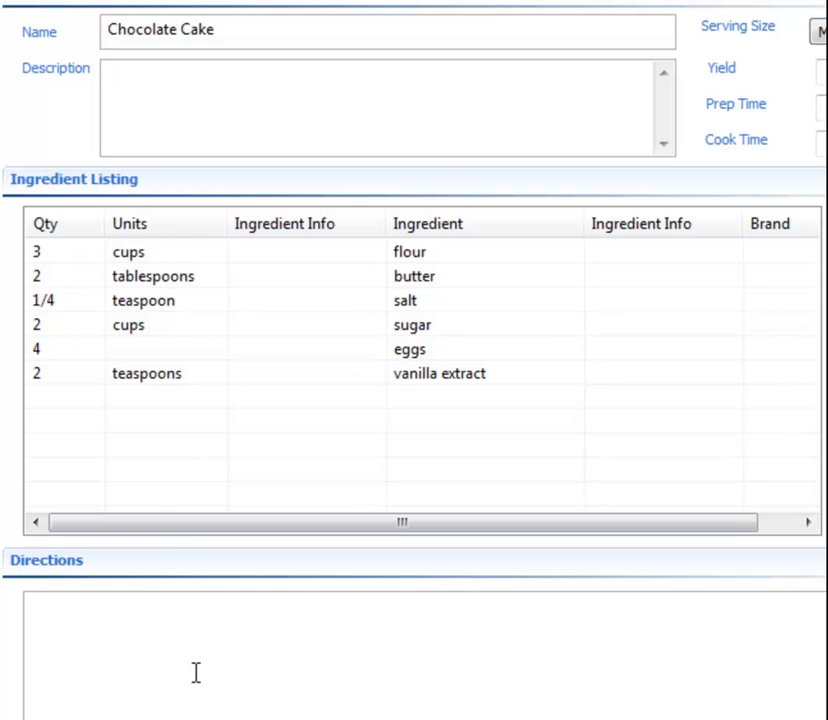
Enter directions 'Mix flour with butter, sugar, and salt and bake at 400°' and save.
text(Mix)
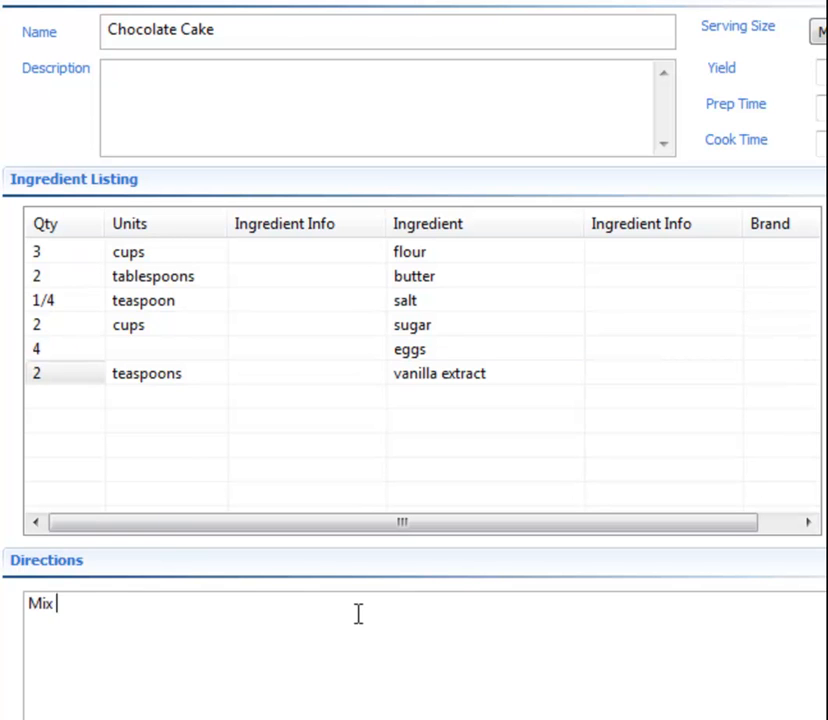
text(flour with butter)
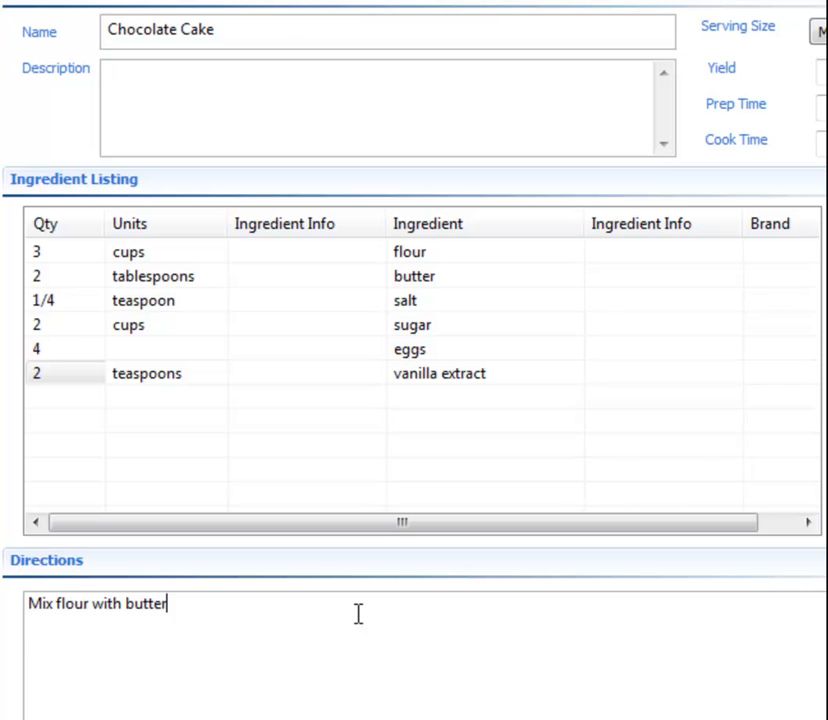
text(, sugar, and salt)
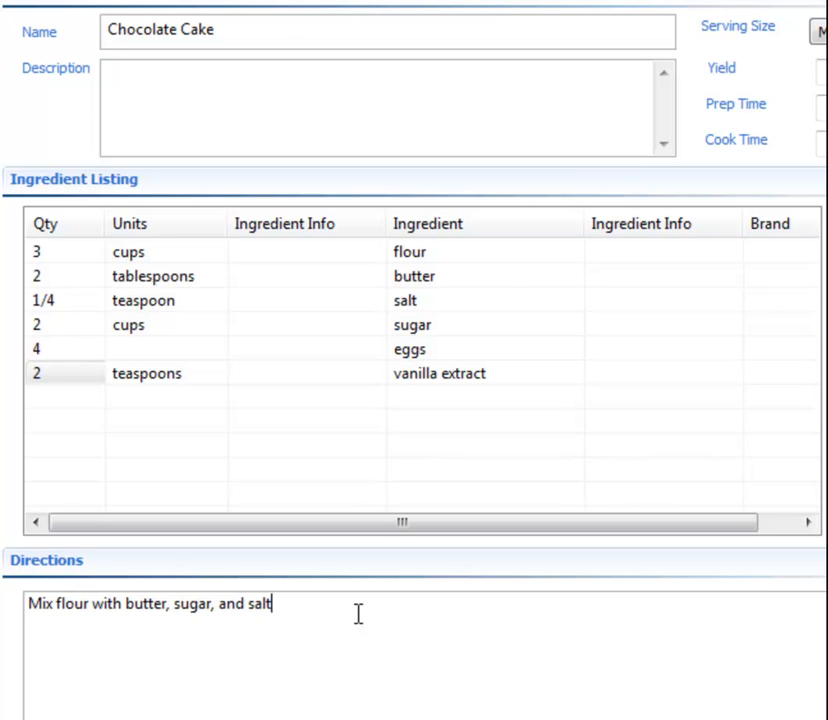
text(and bake at 400°.)
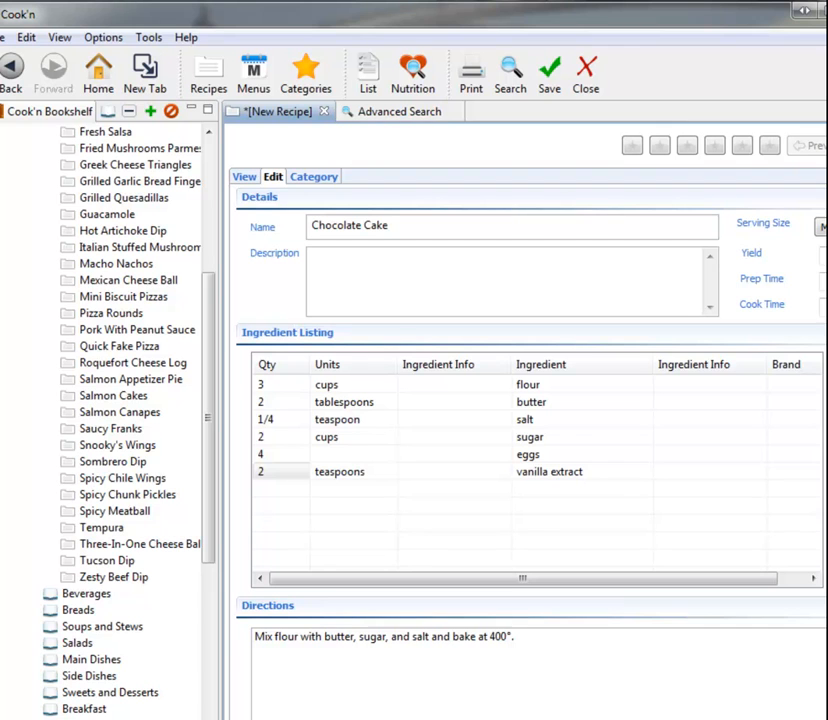
click(549, 72)
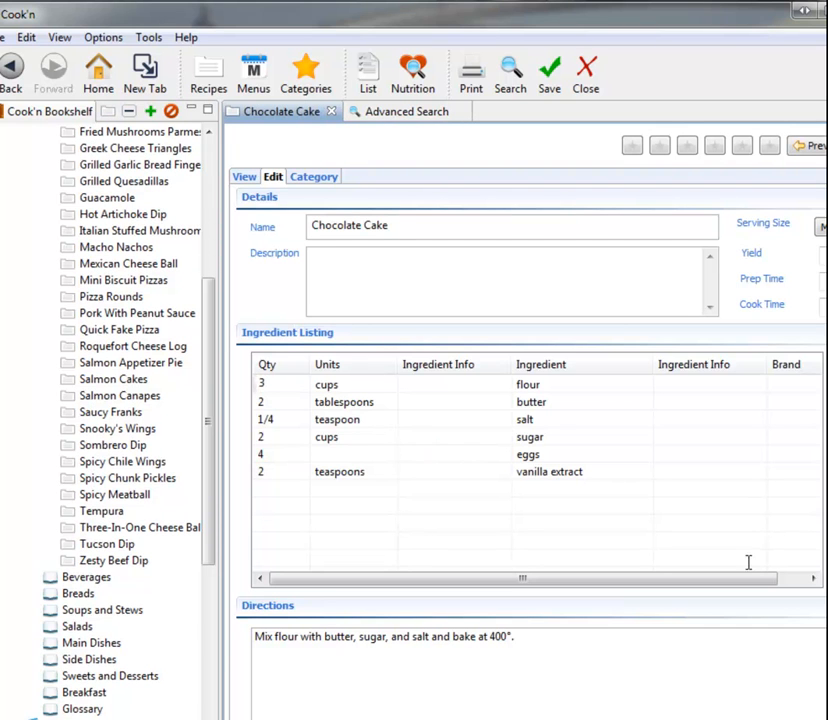
Show the Chocolate Cake recipe page and switch it to the decorative swirl theme.
click(243, 177)
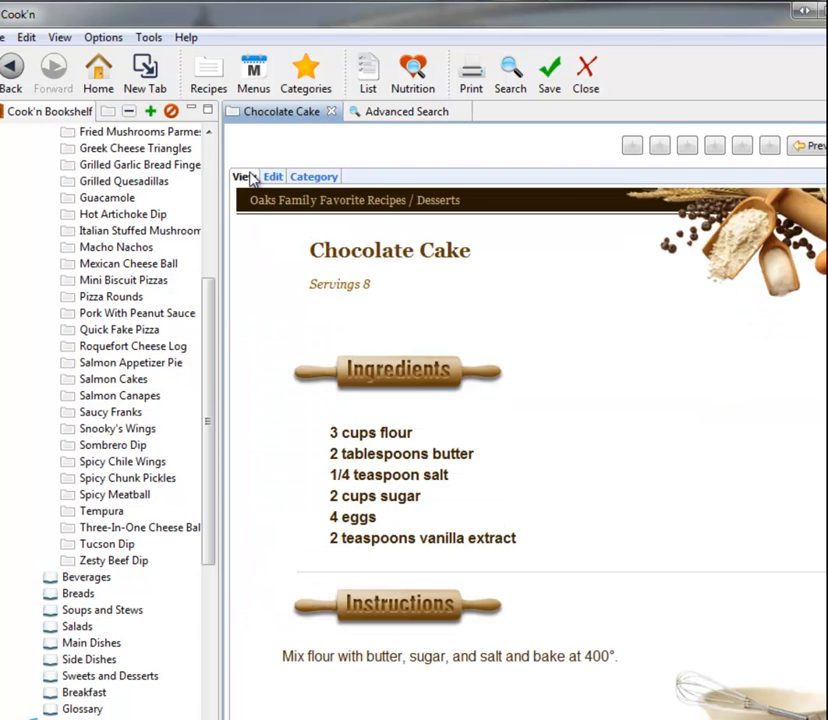
mouse_move(103, 37)
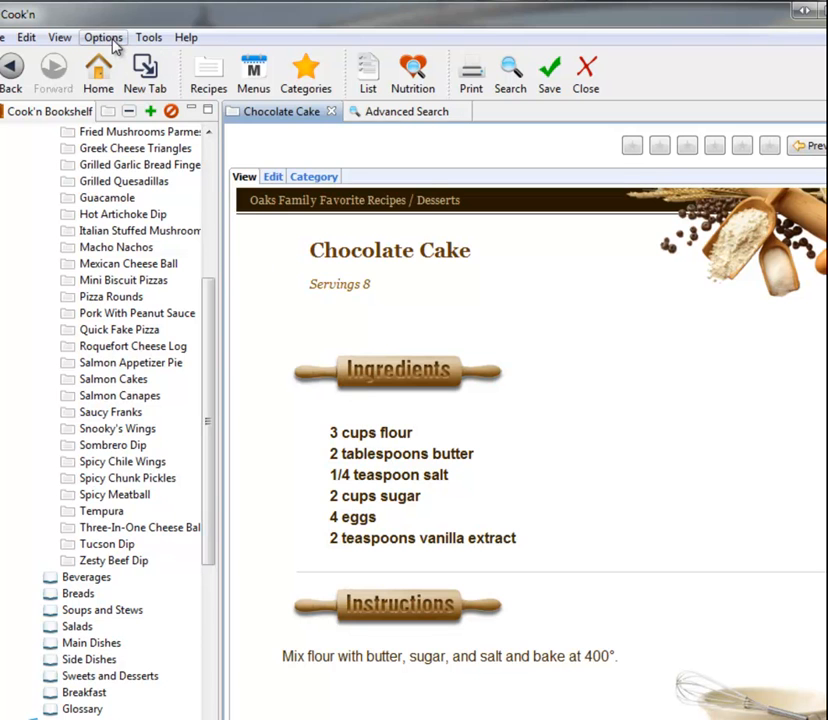
click(103, 37)
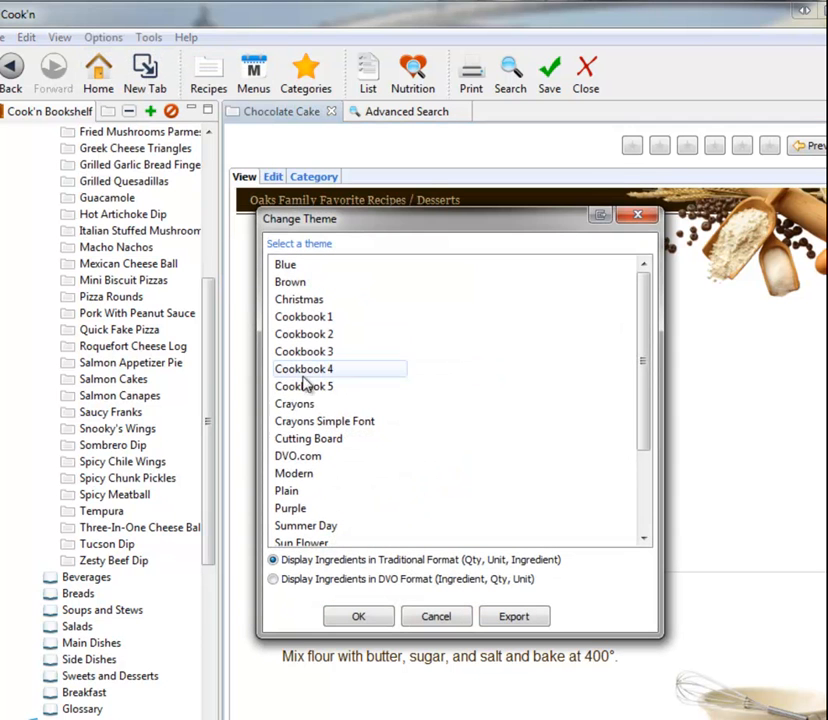
click(358, 616)
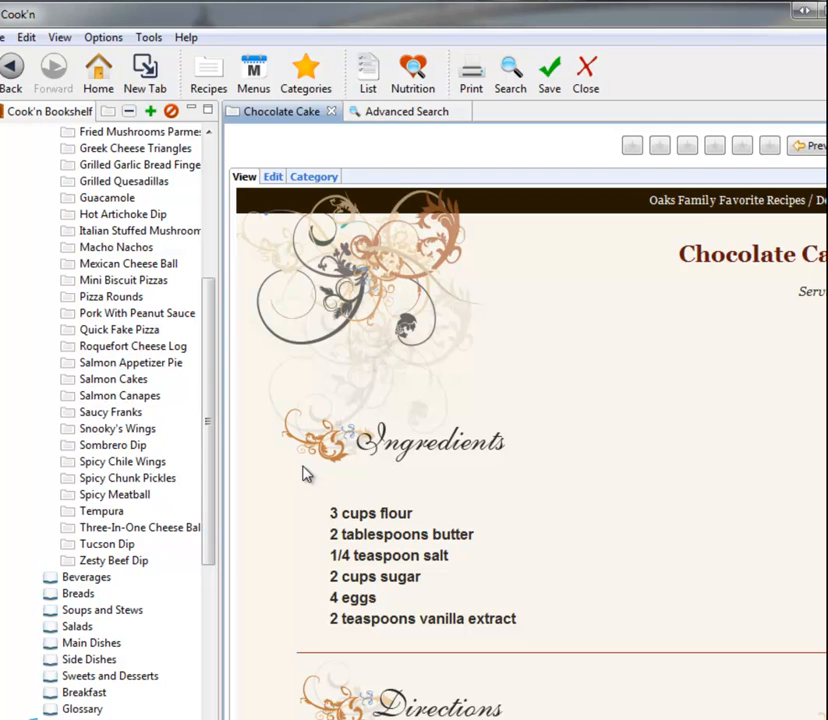
mouse_move(147, 67)
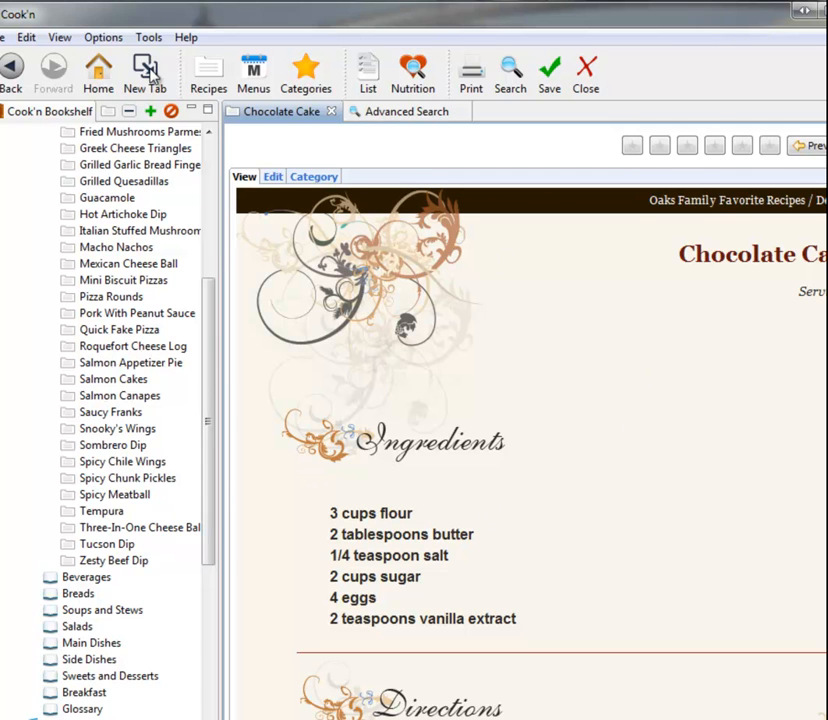
Attach the chocolate cake slice JPEG to the recipe and confirm it saved.
click(103, 37)
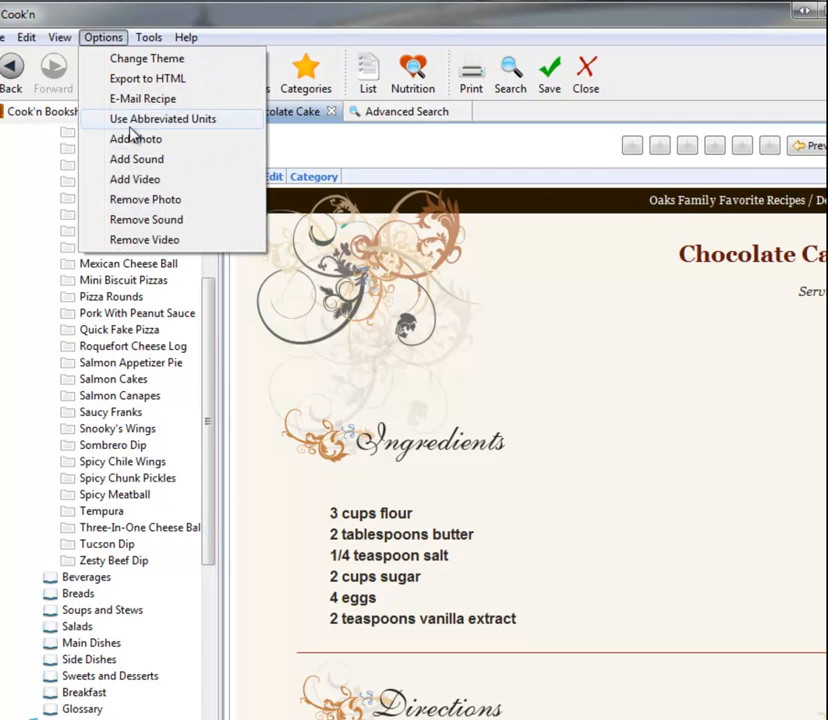
click(134, 139)
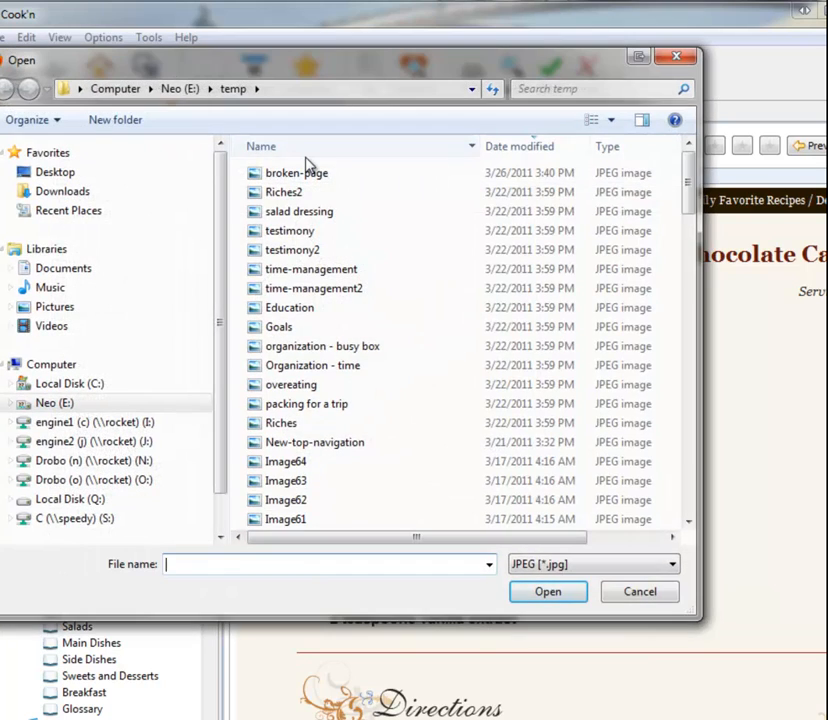
click(547, 591)
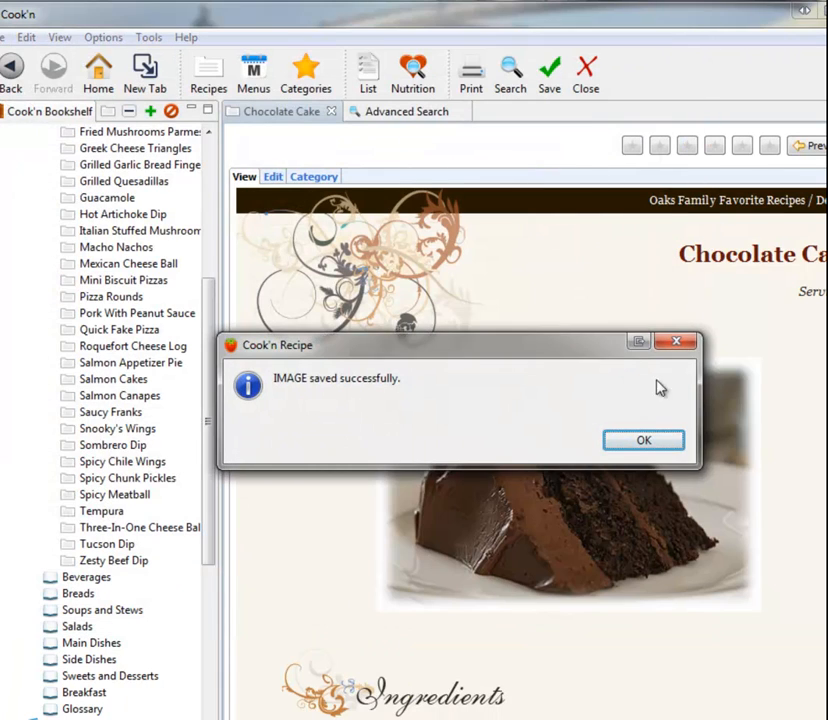
click(643, 440)
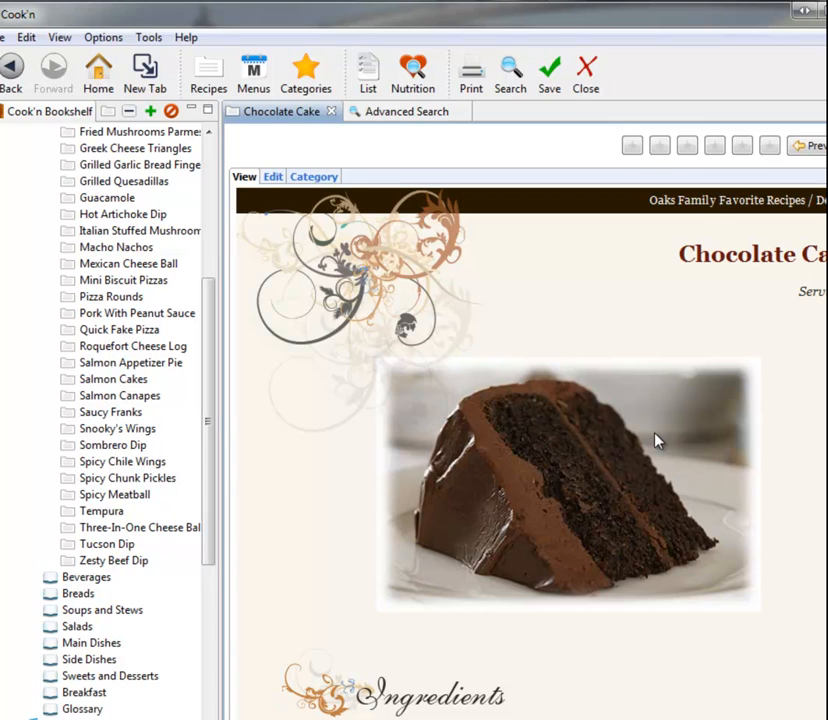
click(103, 37)
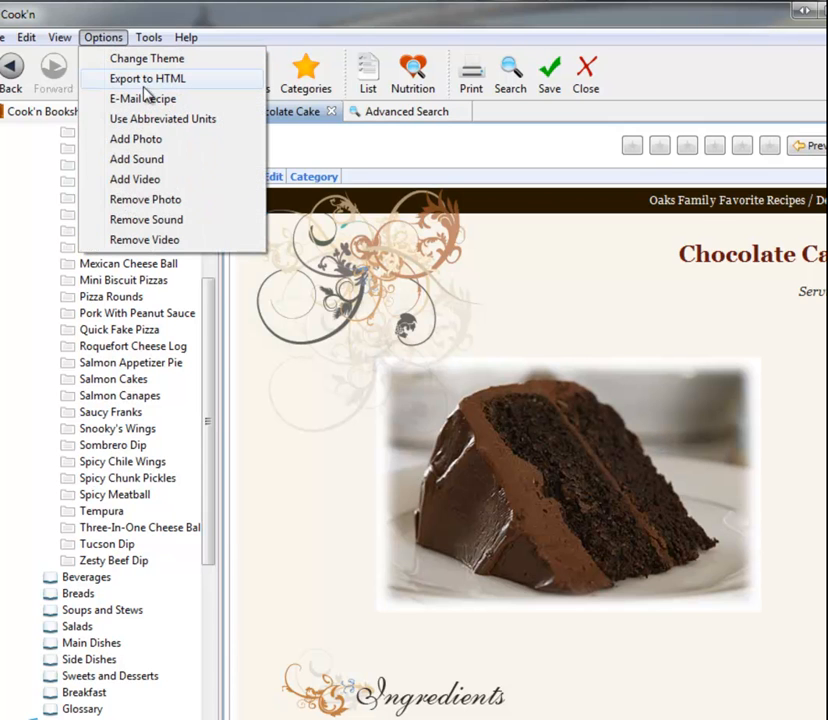
mouse_move(134, 179)
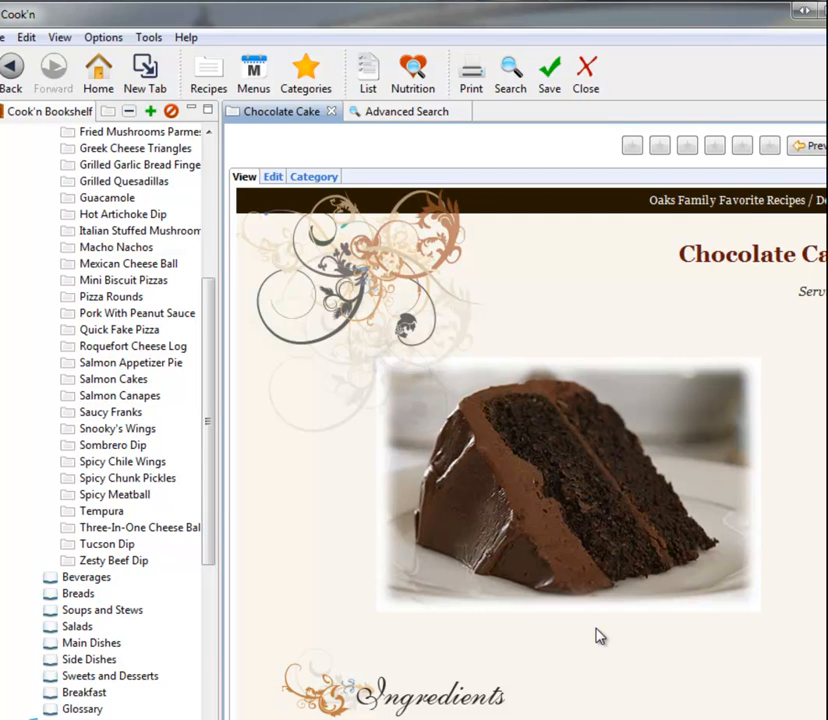
mouse_move(488, 291)
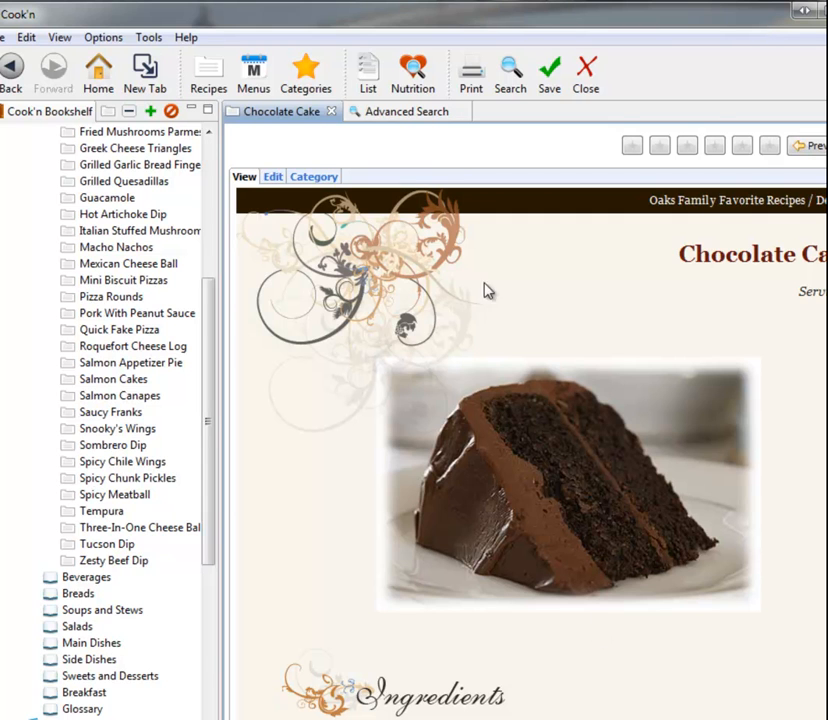
Show the Chocolate Cake shopping list and Nutritional Facts panel with 378 calories per serving.
click(413, 73)
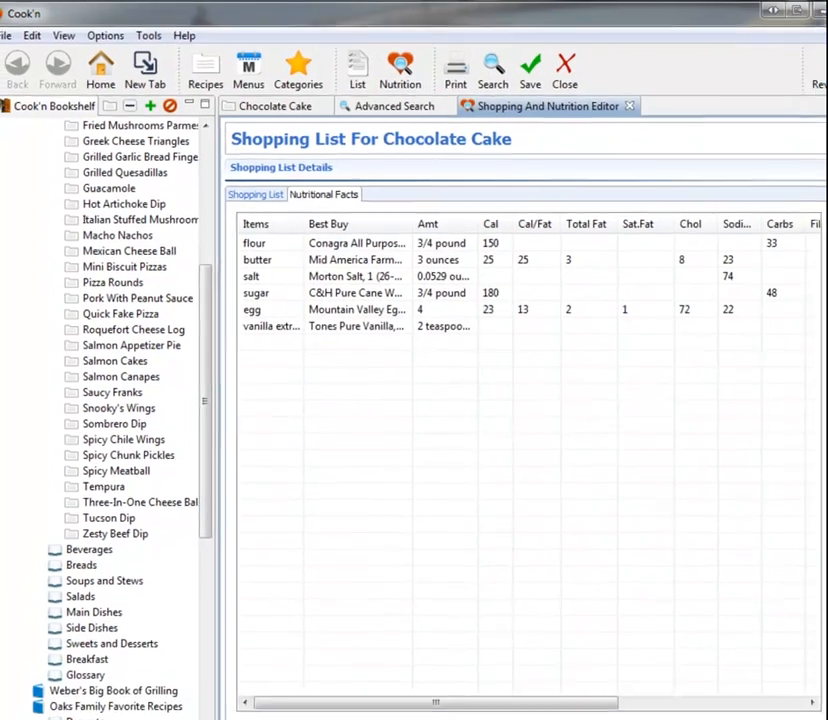
click(323, 194)
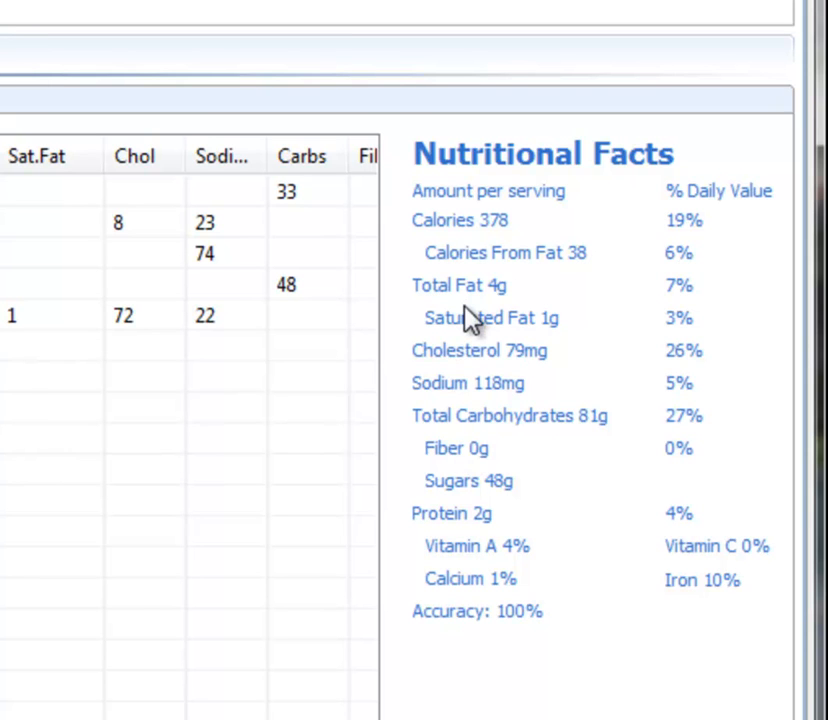
mouse_move(490, 418)
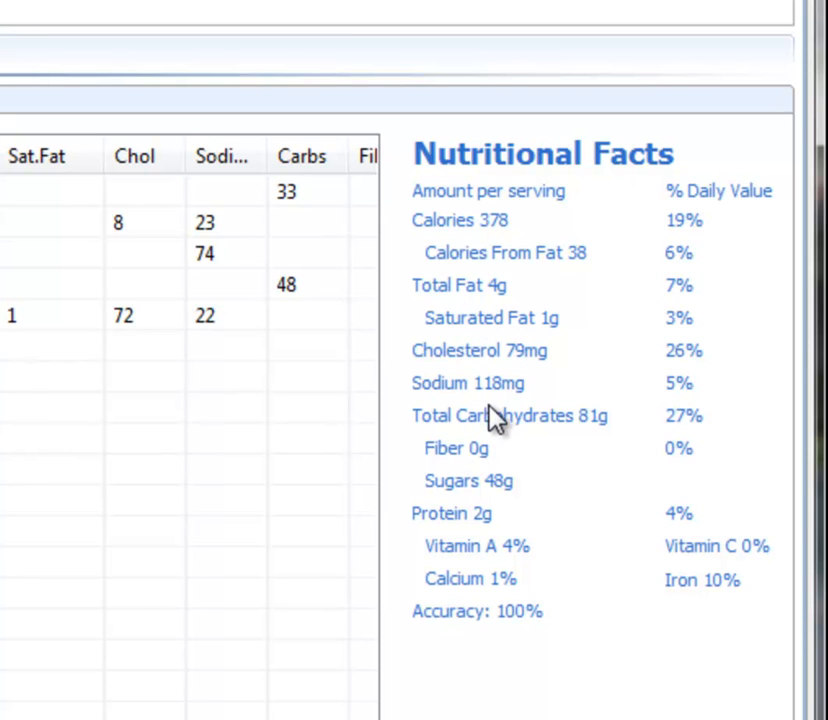
mouse_move(492, 383)
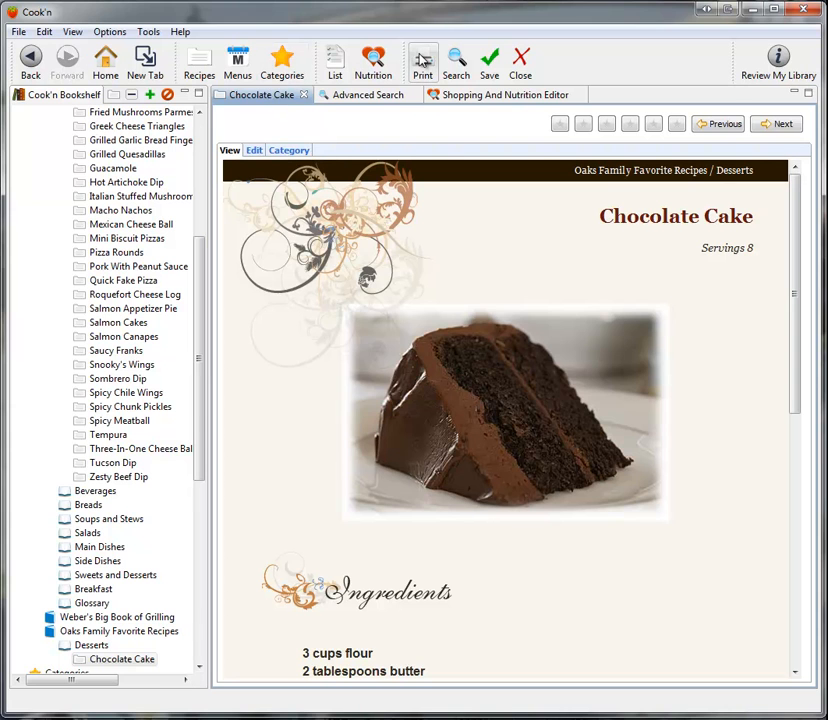
Preview Chocolate Cake printed as a 4x6 card, then cancel the preview.
click(422, 60)
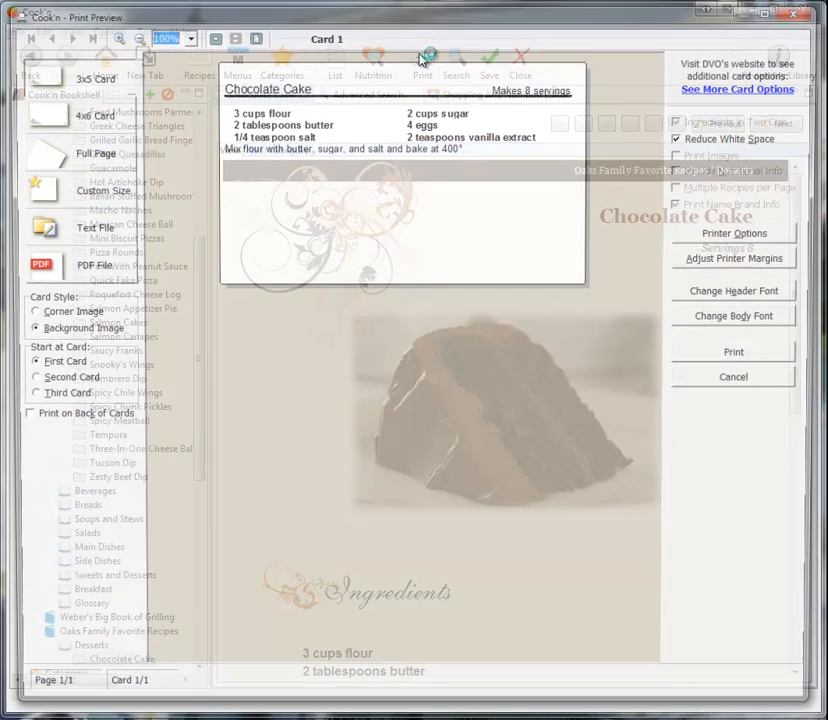
click(88, 113)
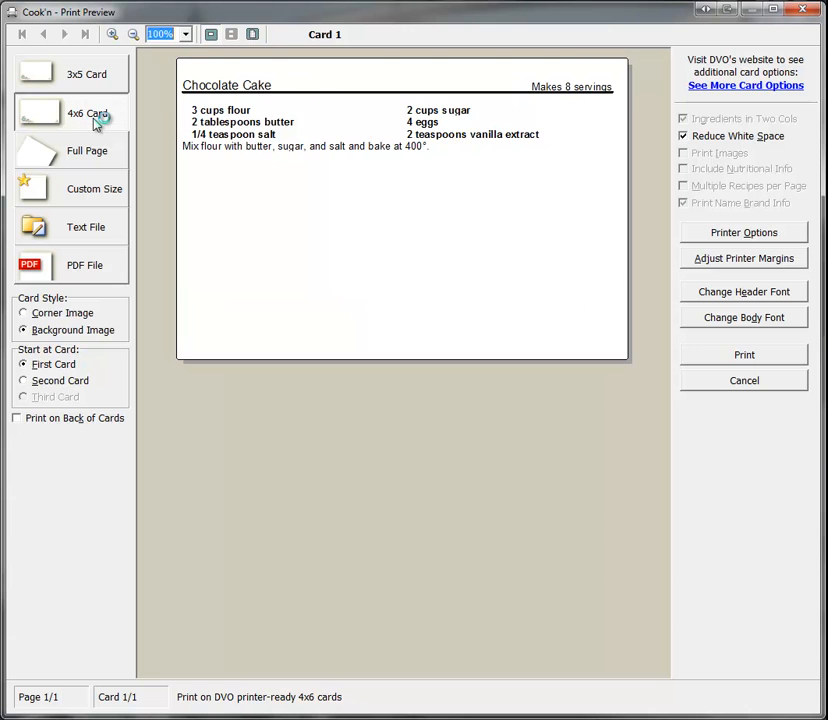
click(87, 150)
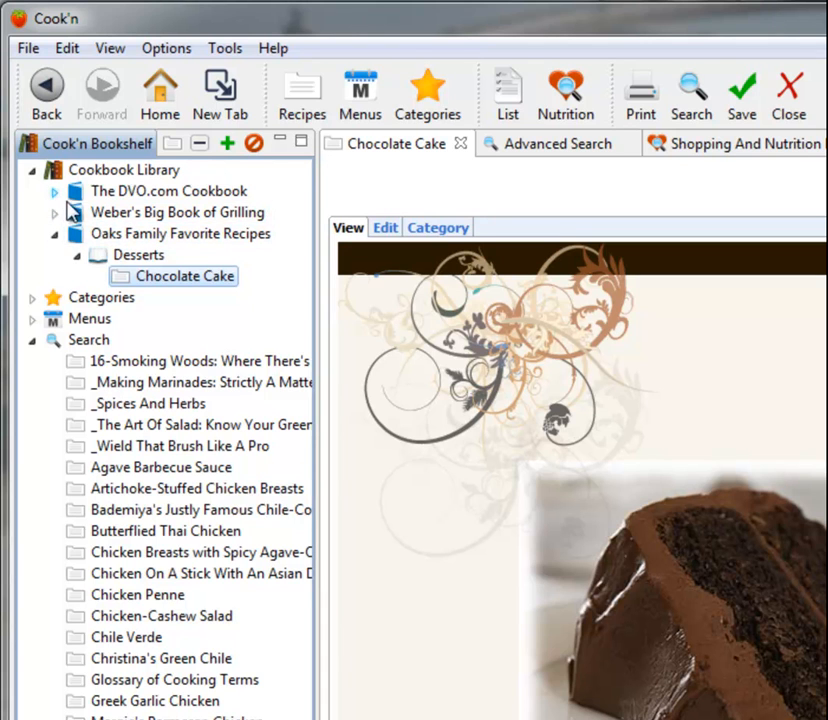
Expand The DVO.com Cookbook and copy its Breads chapter into Oaks Family Favorite Recipes.
click(54, 191)
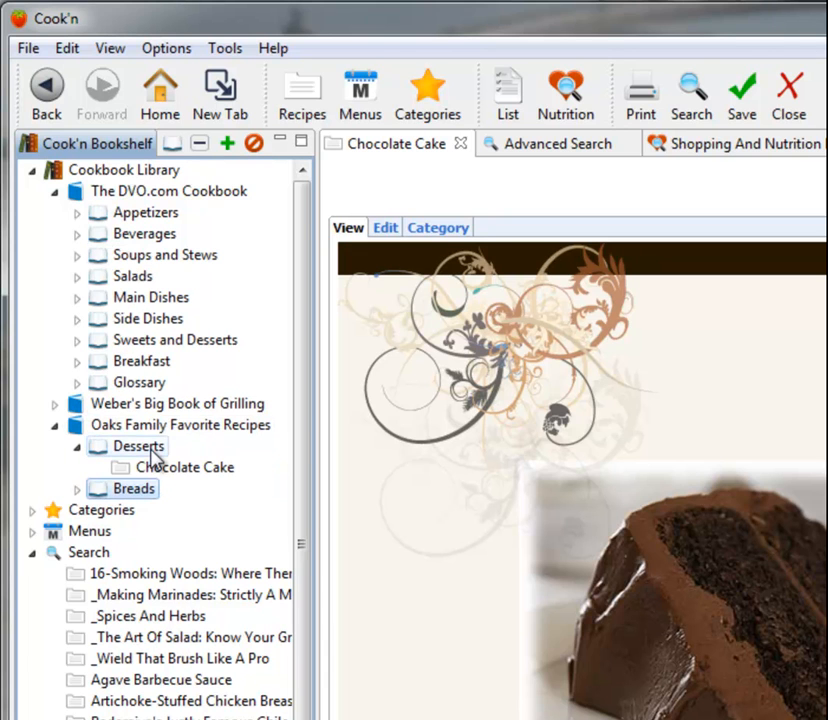
mouse_move(98, 457)
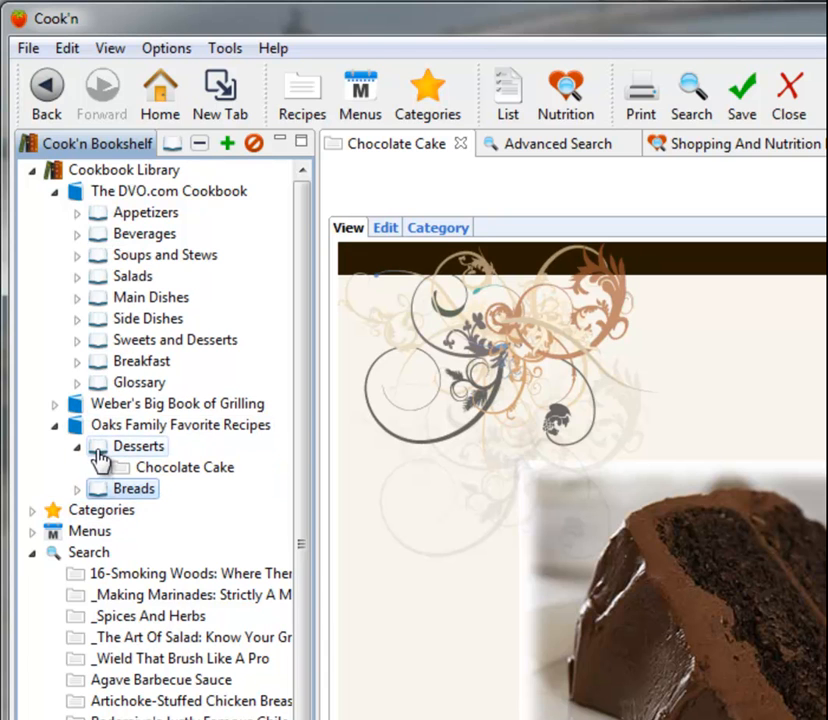
click(77, 488)
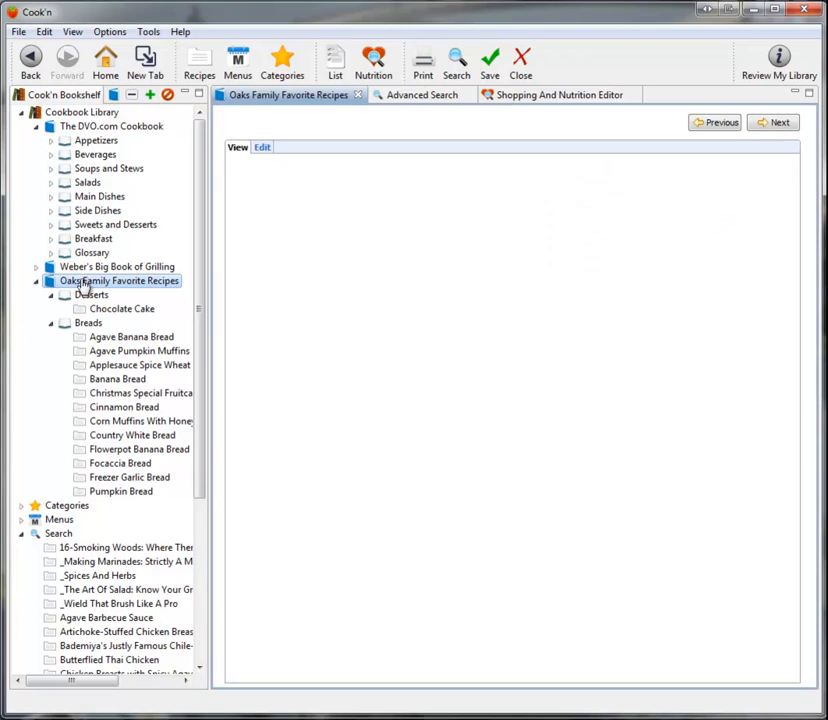
click(423, 60)
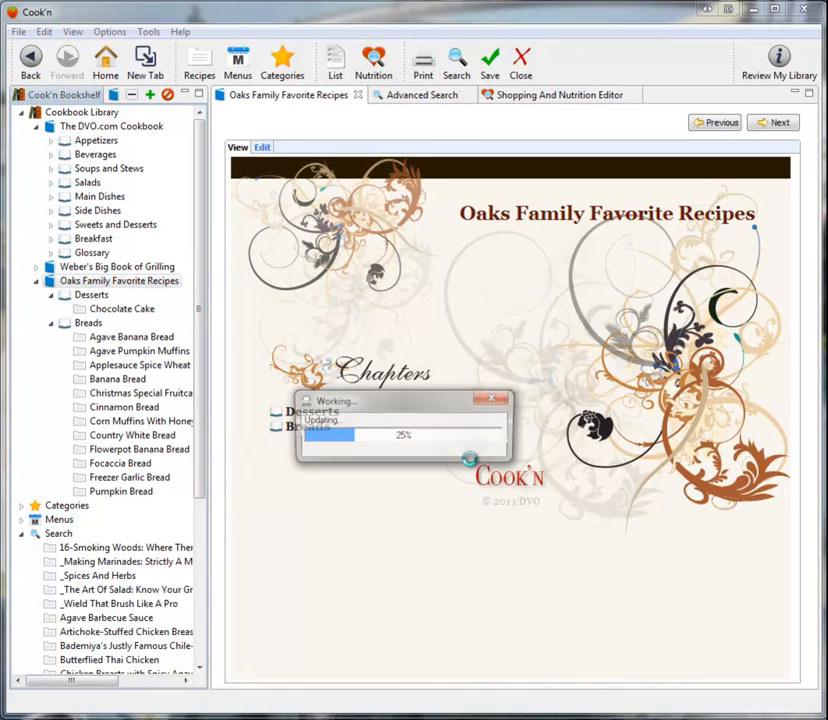
click(423, 60)
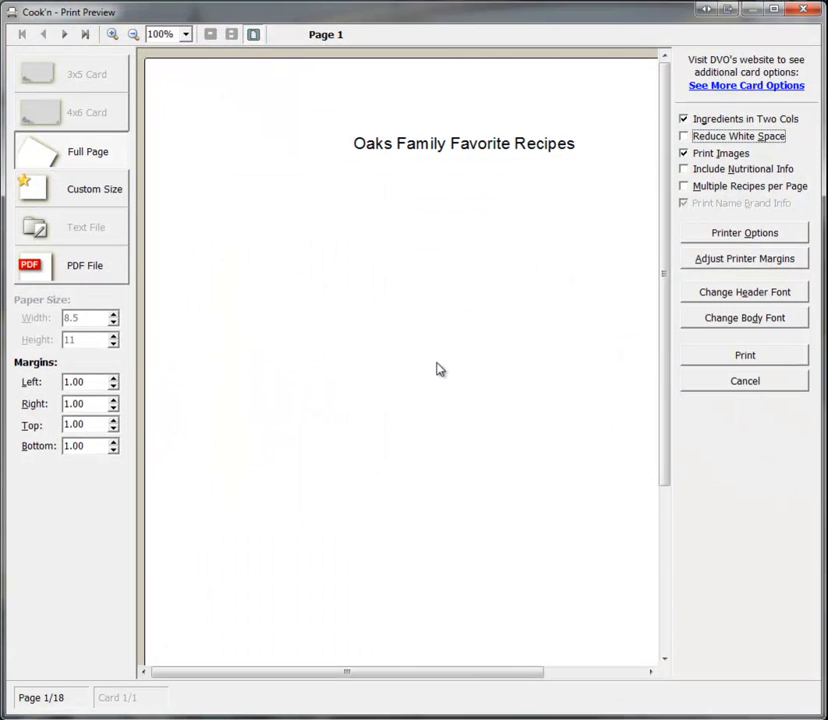
click(64, 34)
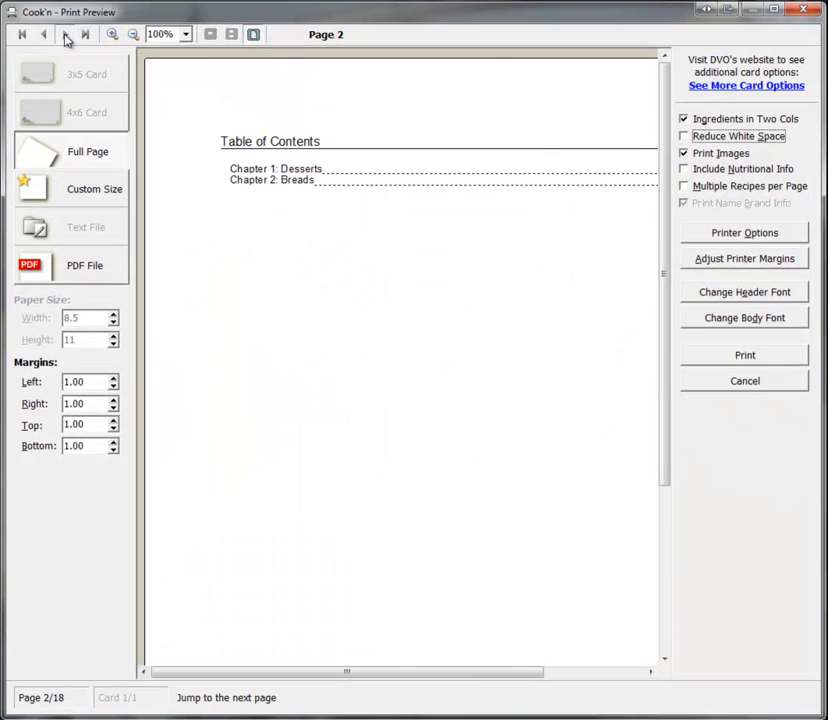
click(63, 34)
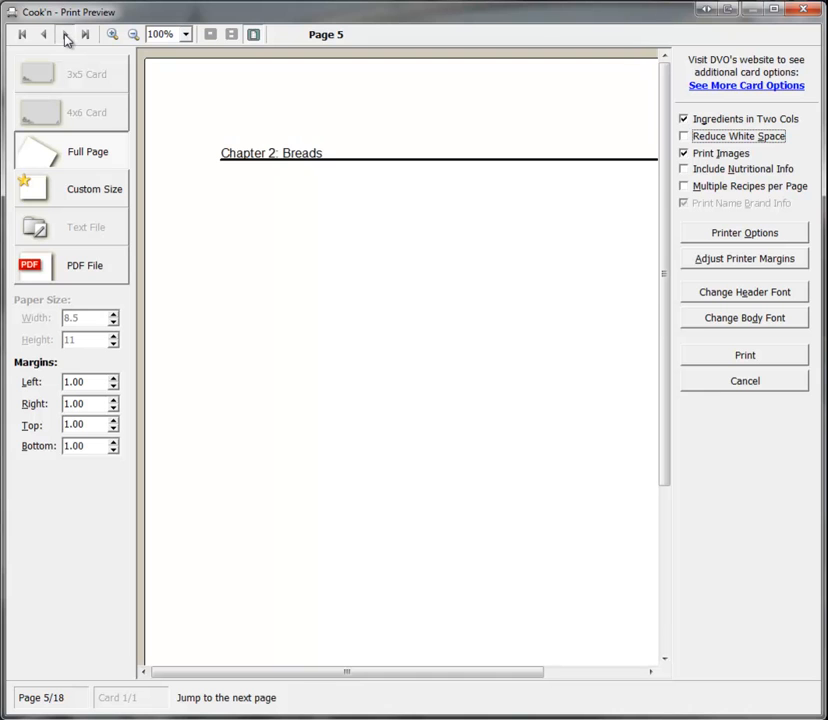
click(64, 34)
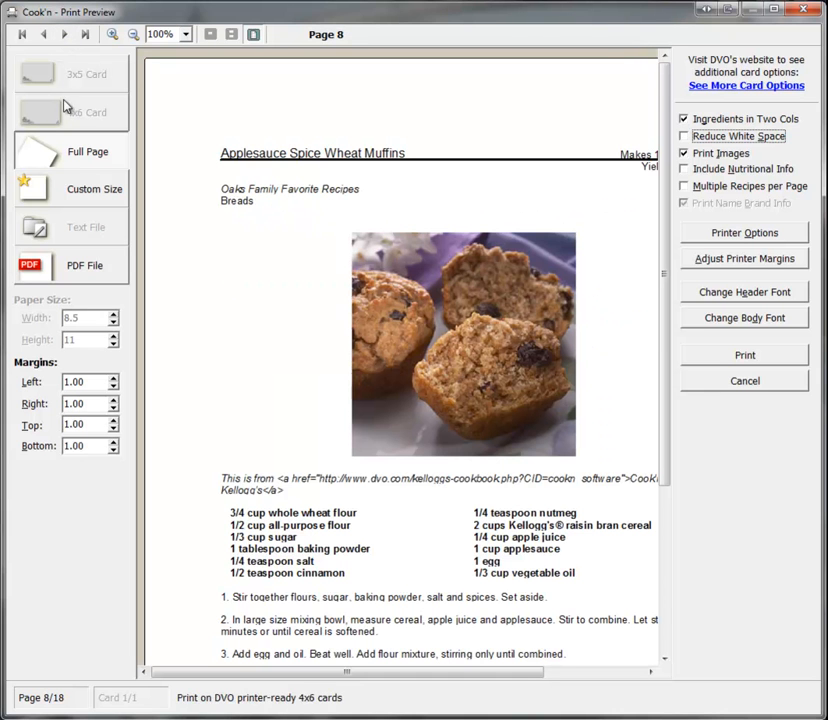
click(85, 34)
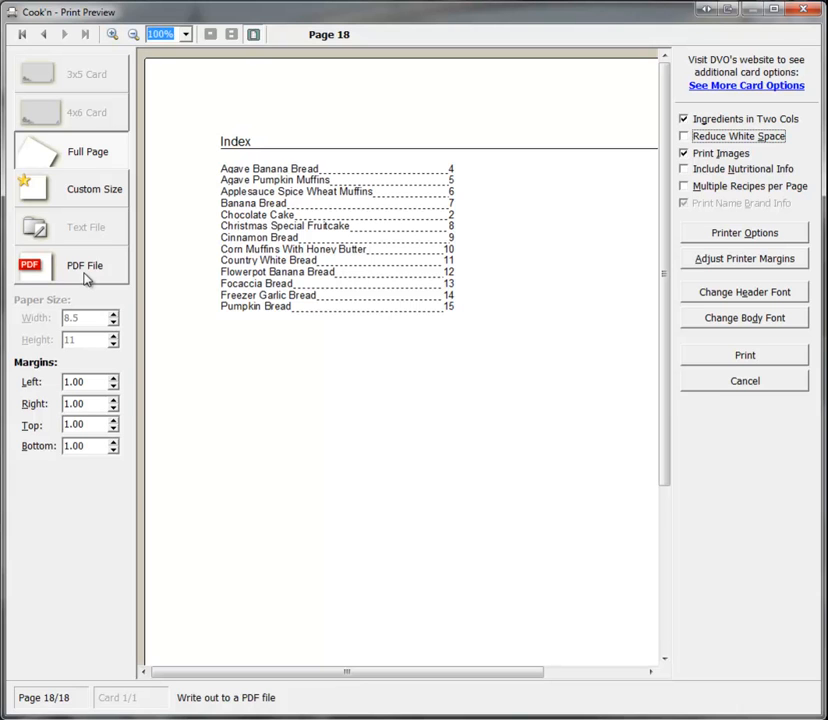
mouse_move(244, 401)
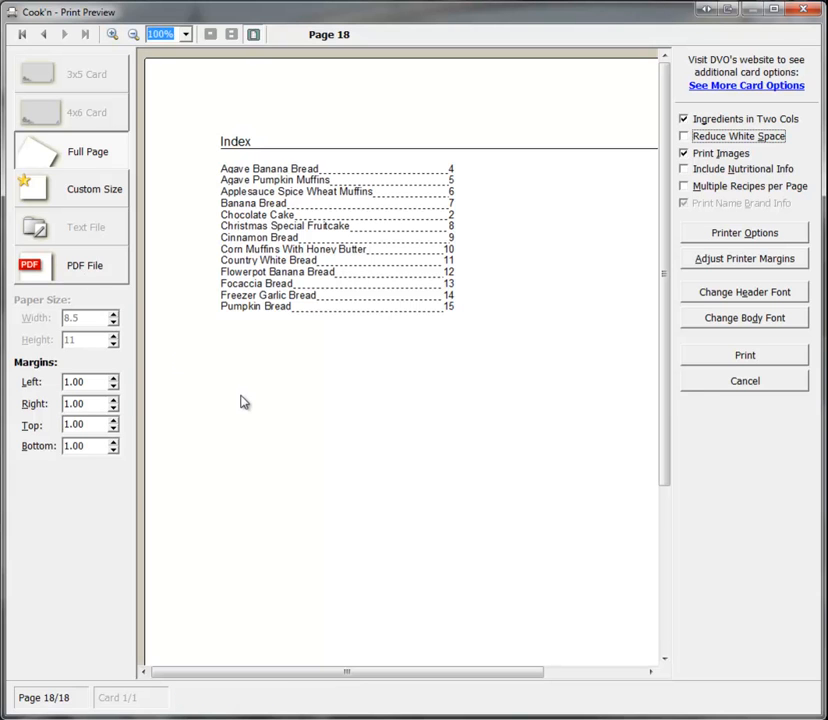
click(744, 381)
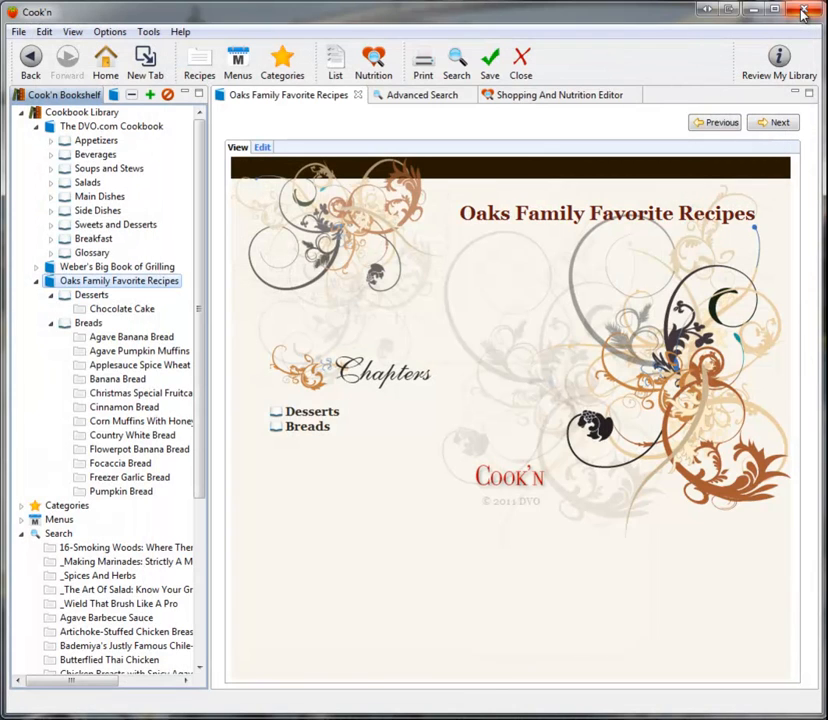
mouse_move(491, 271)
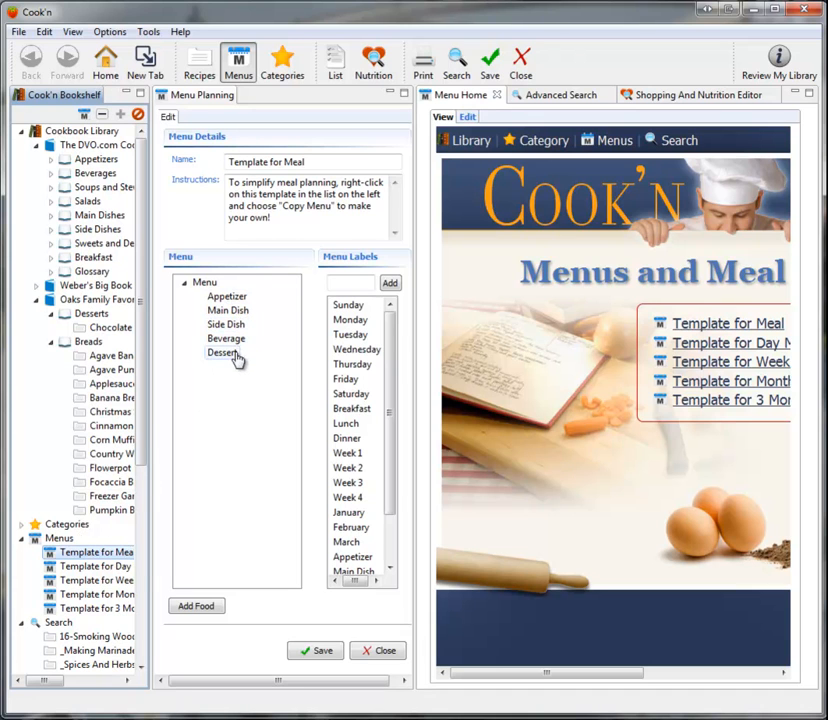
Select the Template for 3 Month Menu with its January, February and March entries.
click(95, 566)
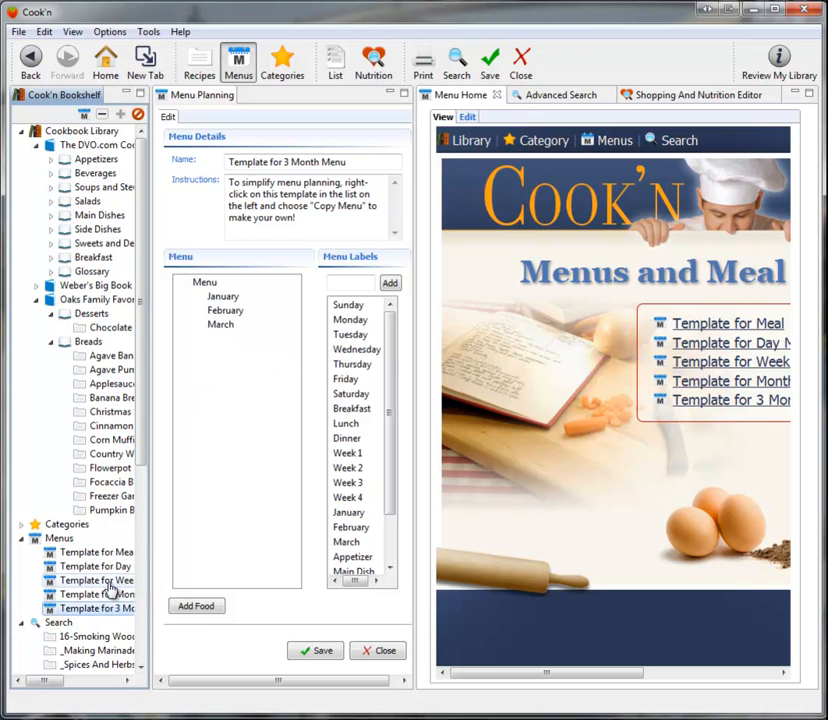
Open Template for Week Menu, widen the bookshelf pane, and collapse Main Dishes.
click(95, 580)
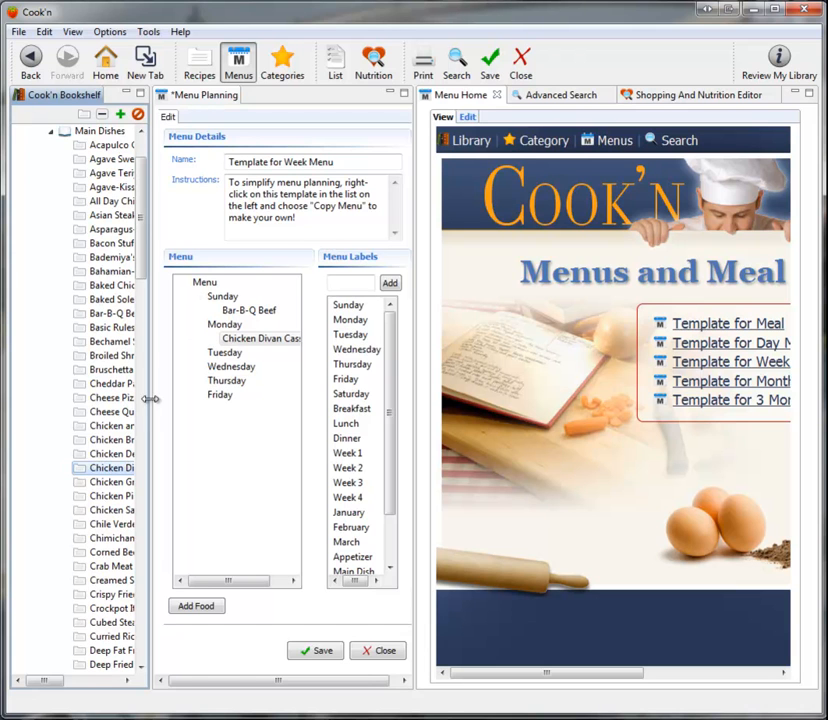
drag(150, 400, 215, 400)
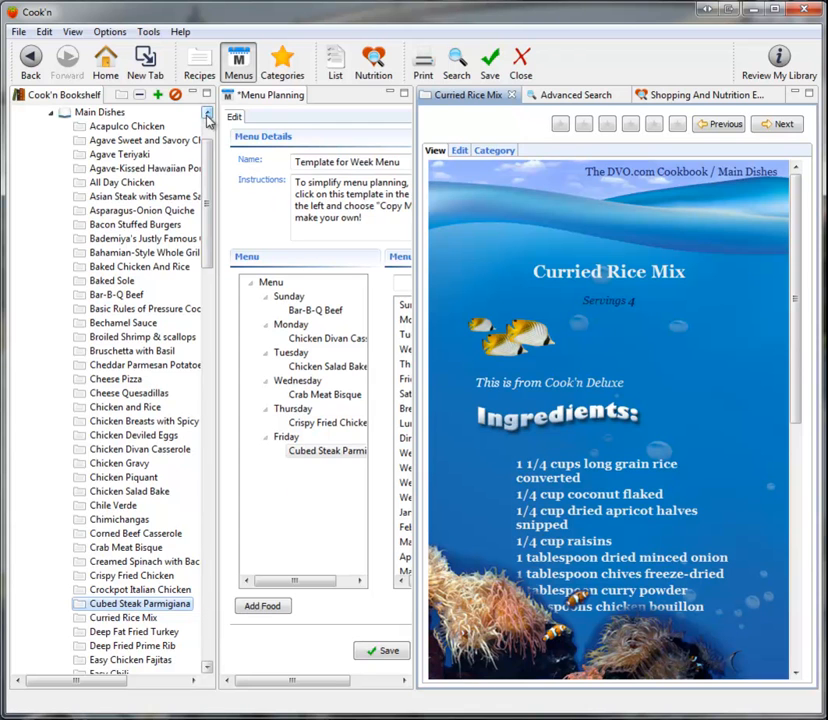
click(207, 114)
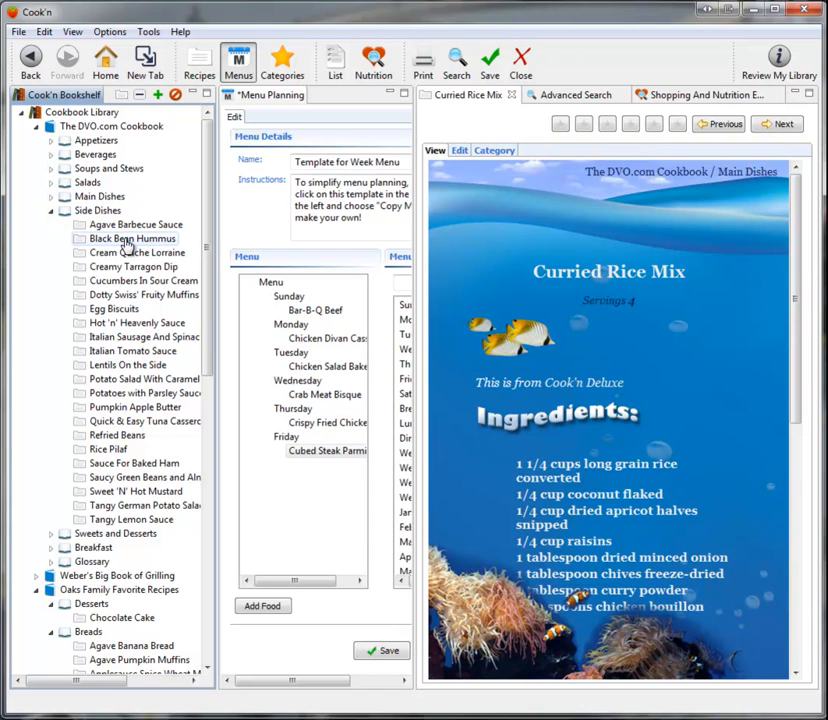
mouse_move(128, 281)
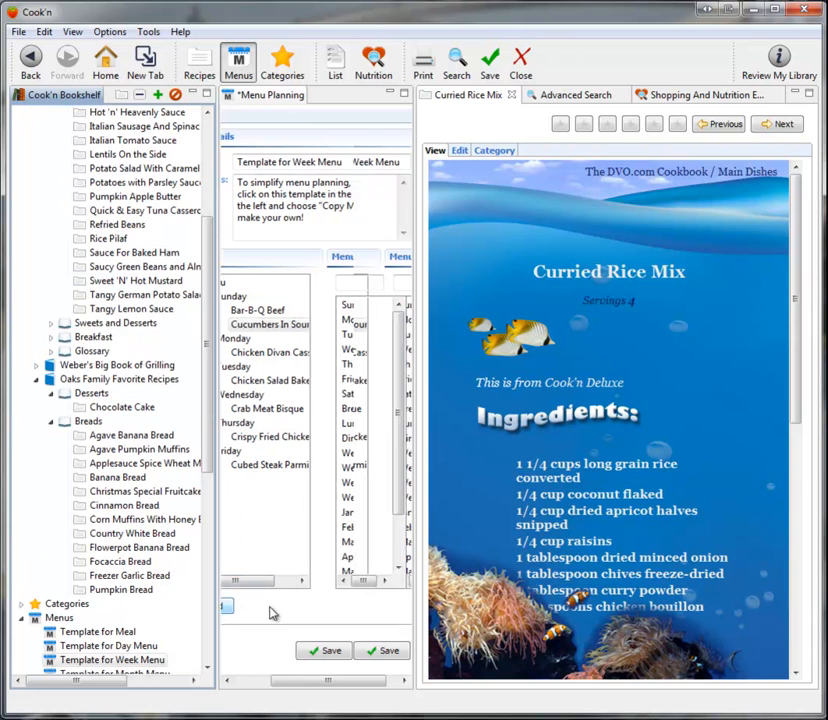
Add 1/2 gallon milk to Sunday's menu as a plain grocery item.
click(262, 606)
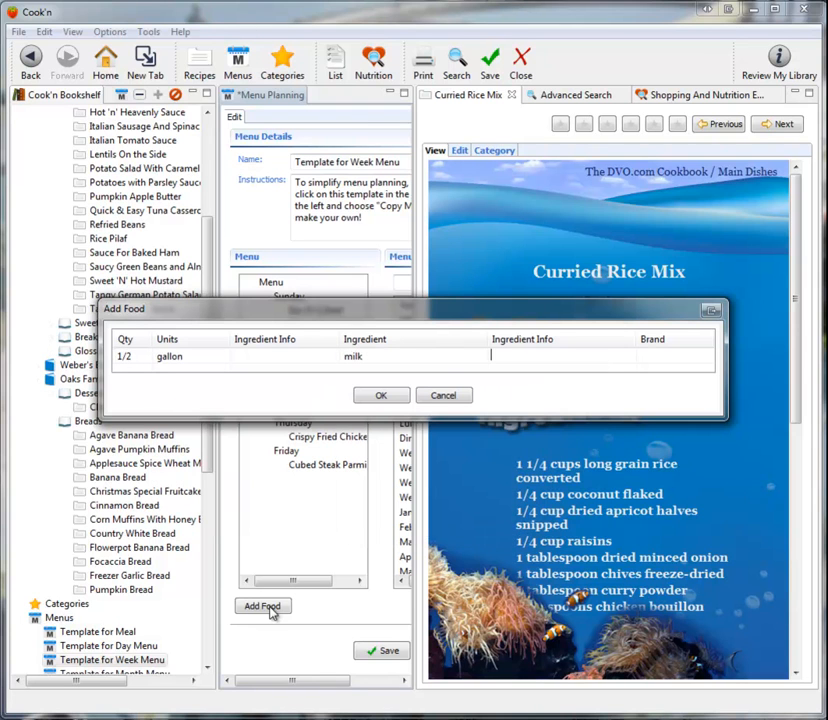
click(381, 394)
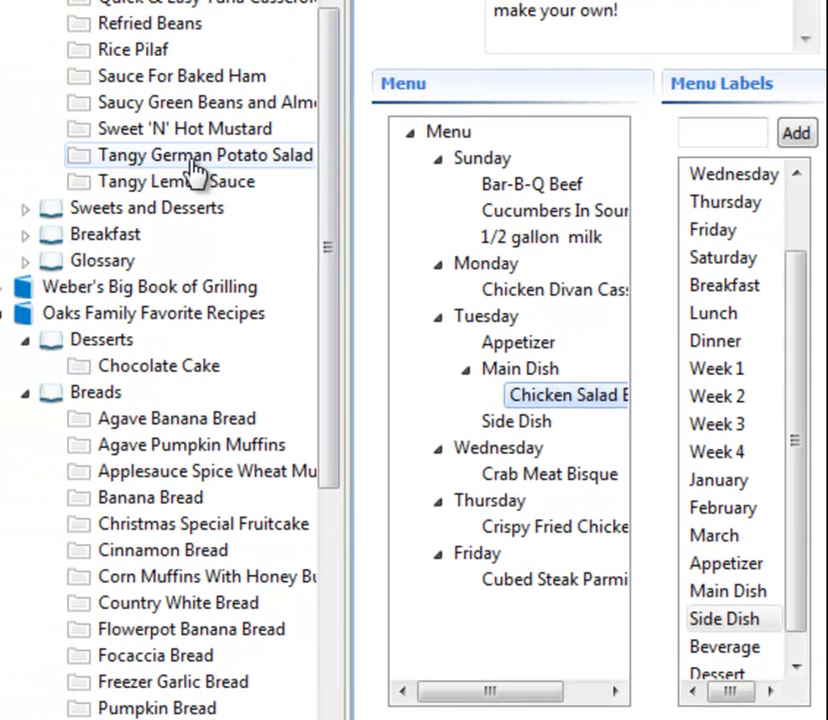
Drag Tangy German Potato Salad under Tuesday in the week menu.
drag(192, 155, 490, 358)
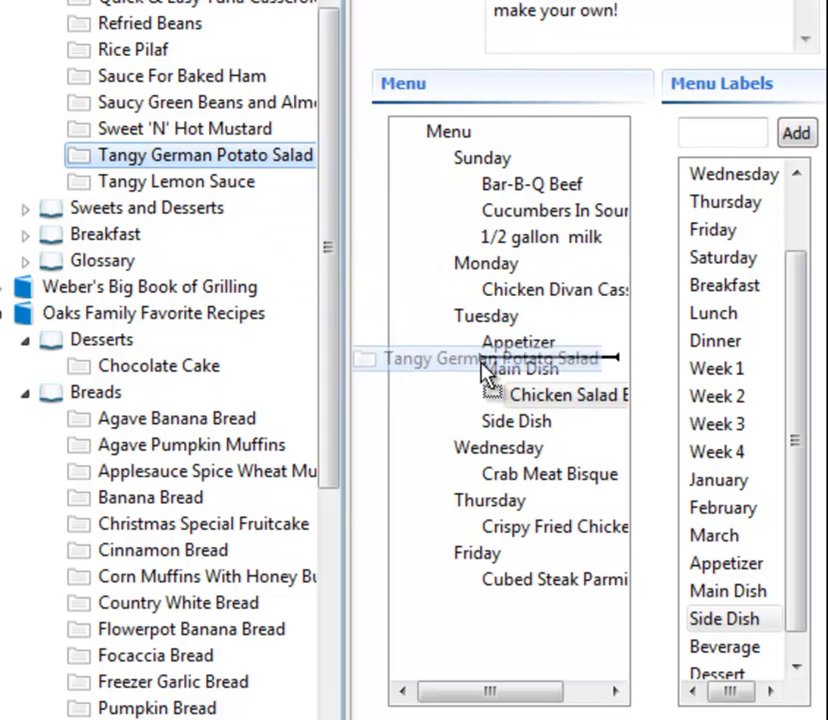
drag(490, 357, 516, 421)
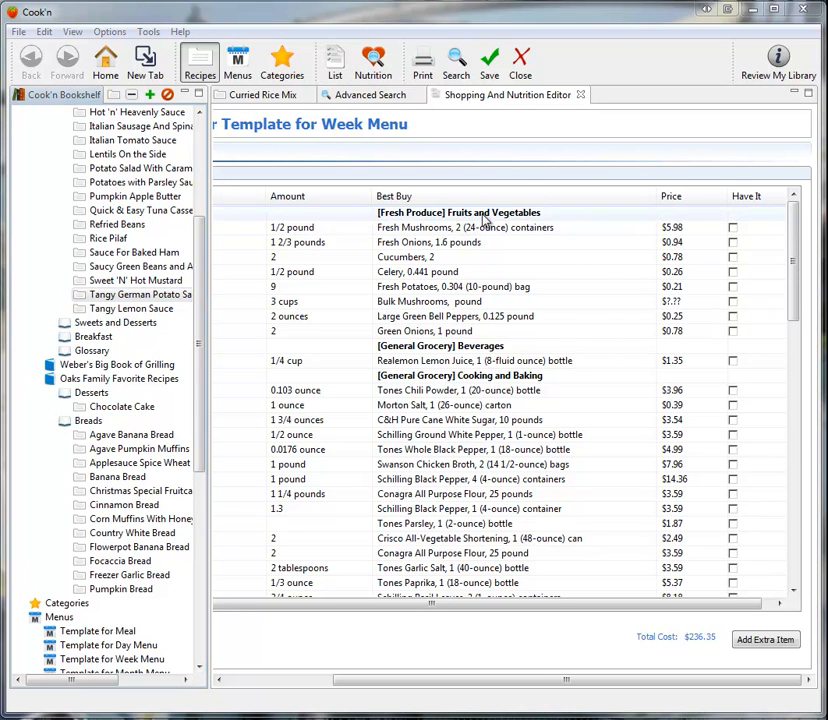
scroll(down, 3)
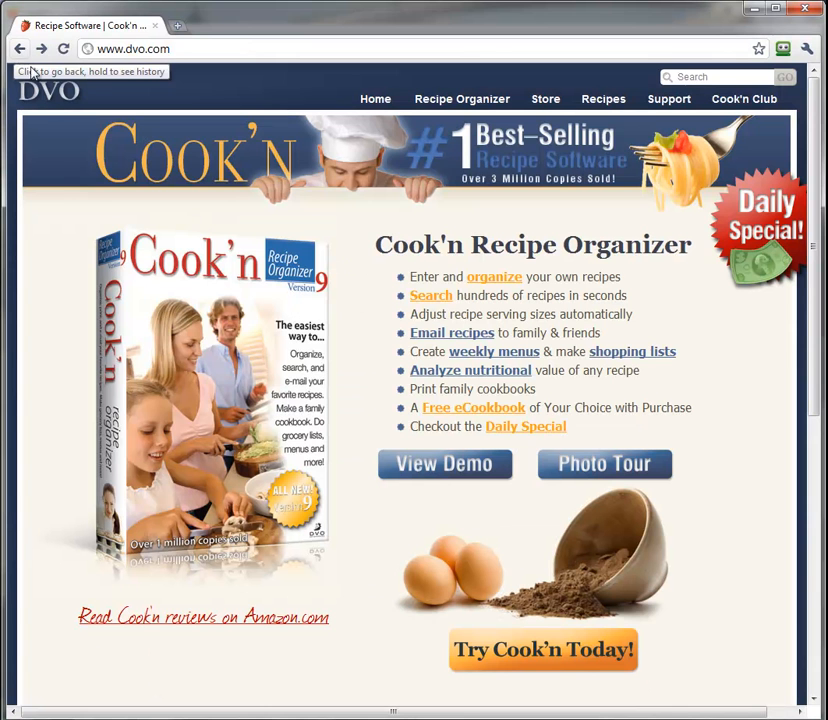
mouse_move(432, 257)
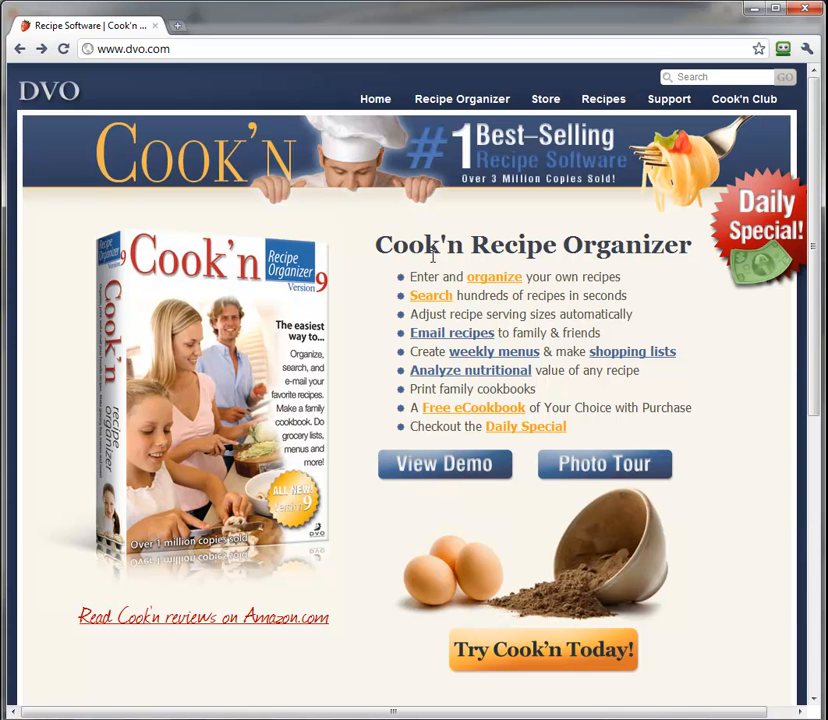
mouse_move(430, 295)
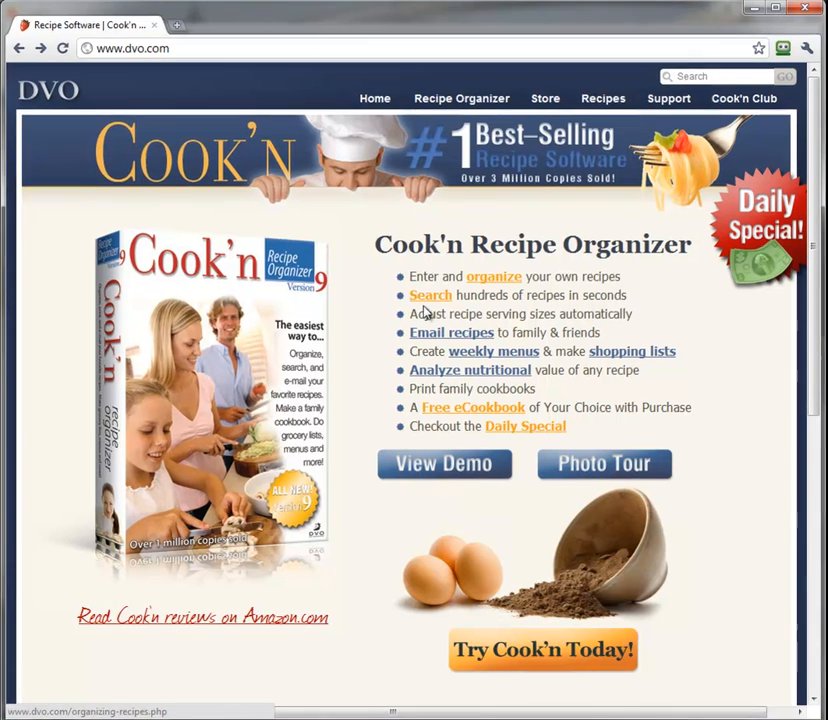
Scroll the dvo.com home page down to the Cook'n Recipe Organizer feature list.
scroll(down, 3)
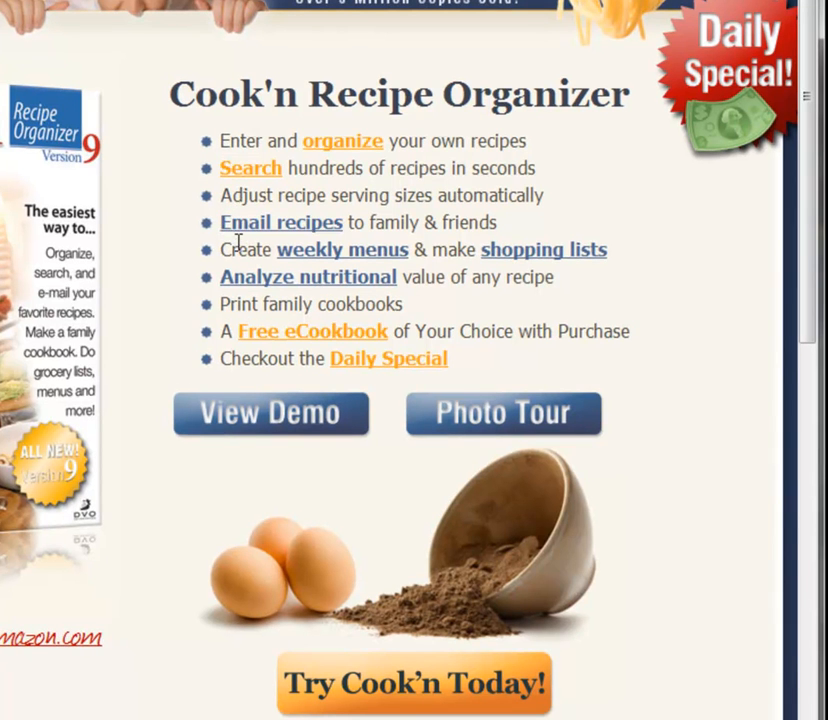
mouse_move(258, 287)
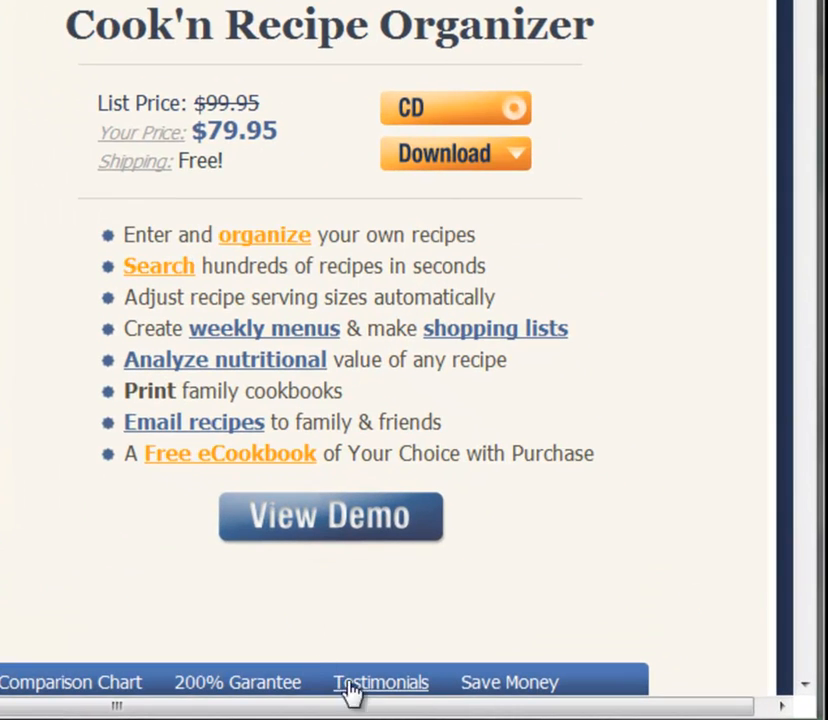
mouse_move(375, 690)
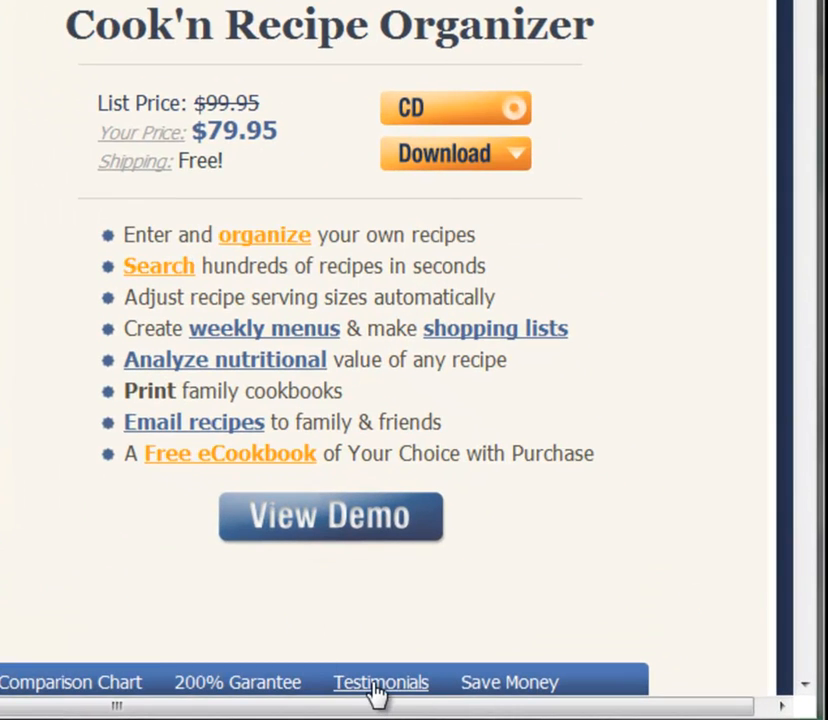
mouse_move(400, 390)
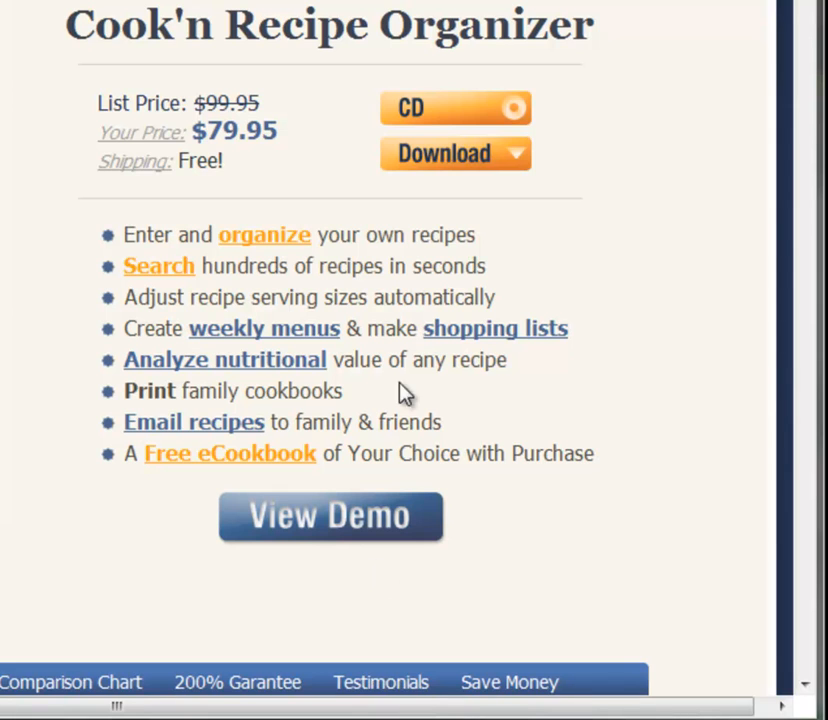
mouse_move(432, 168)
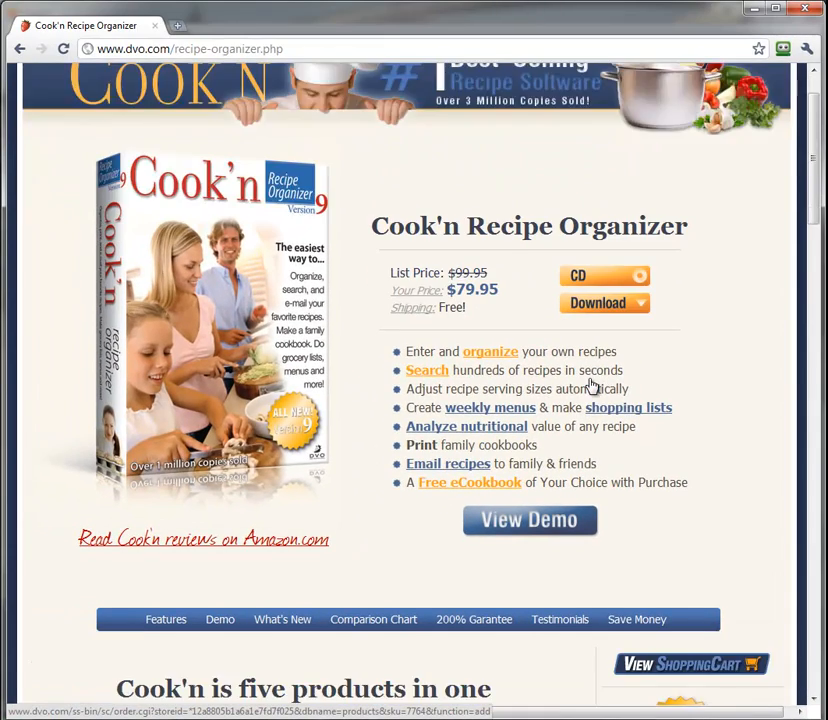
Scroll the Recipe Organizer page down to the Cook'n 200% Guarantee section.
scroll(down, 3)
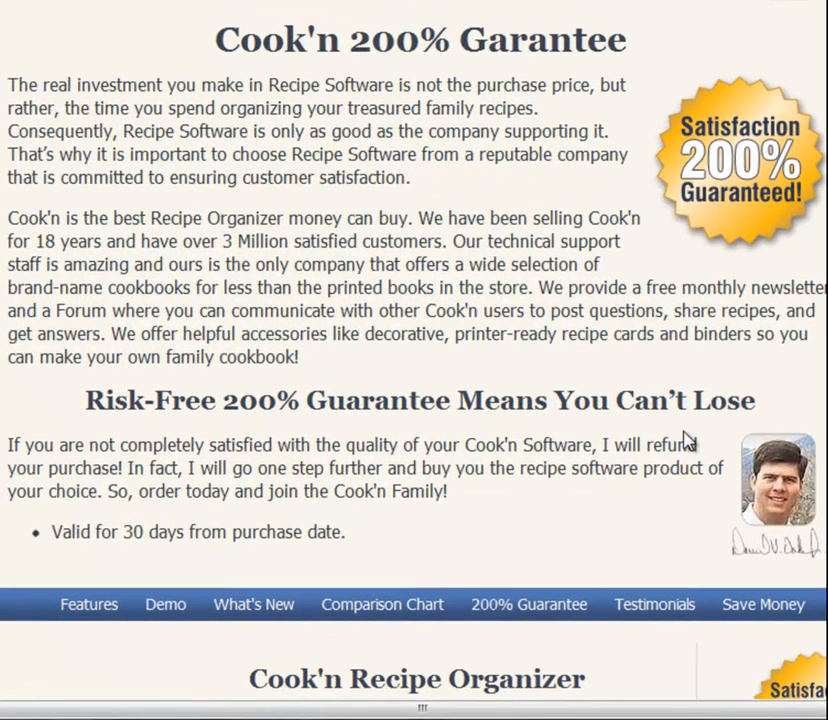
mouse_move(420, 475)
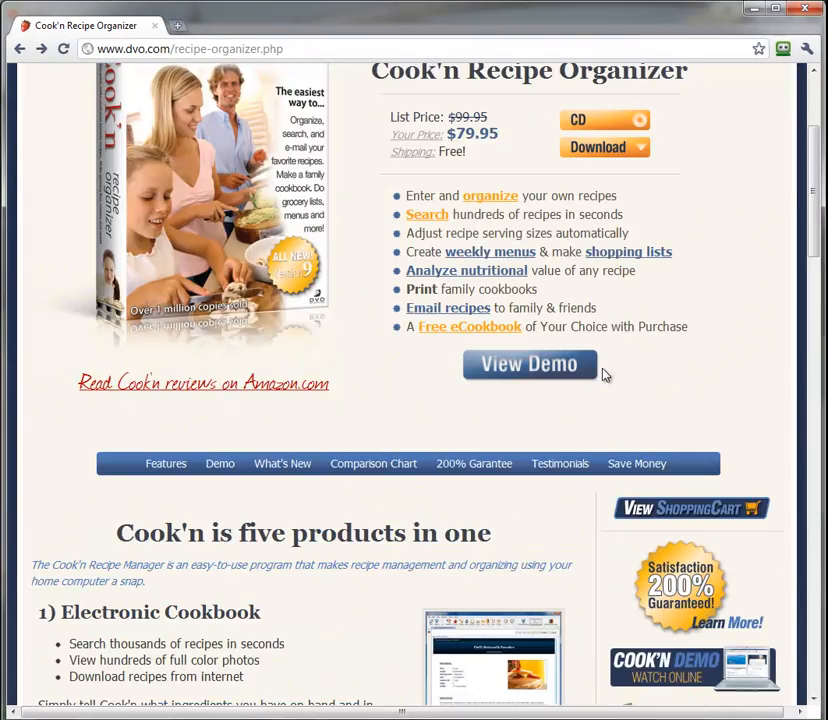
Scroll back to the page top showing the $79.95 price with CD and Download options.
scroll(up, 3)
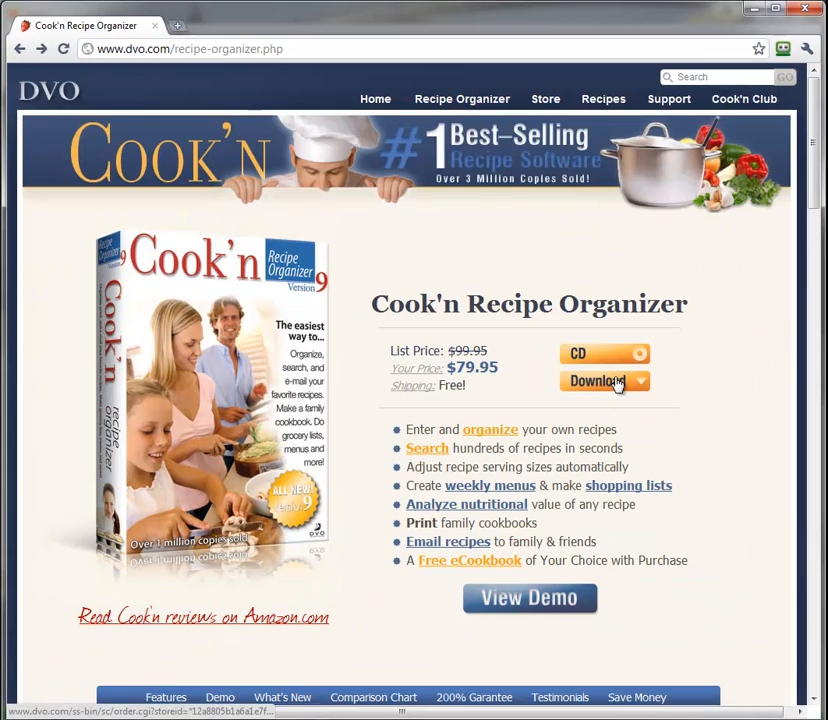